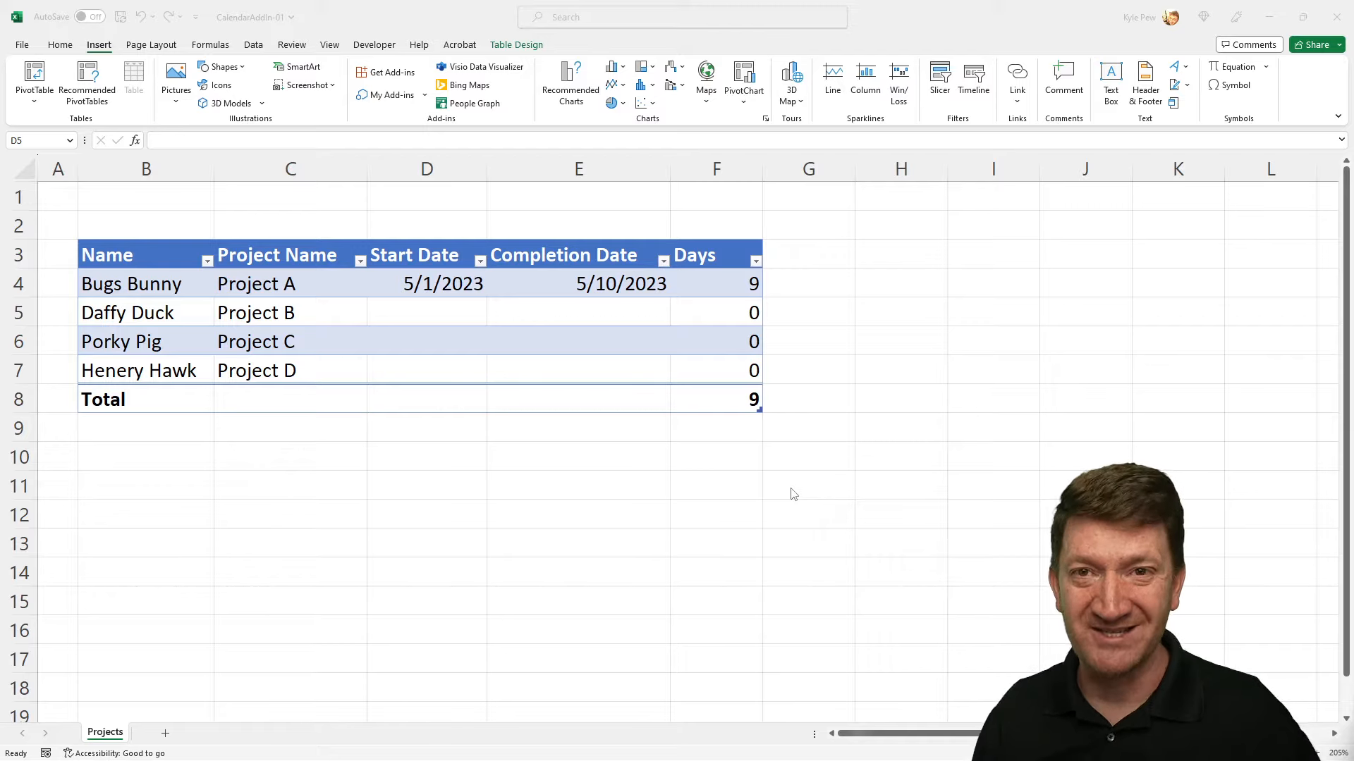
pyautogui.moveTo(919, 335)
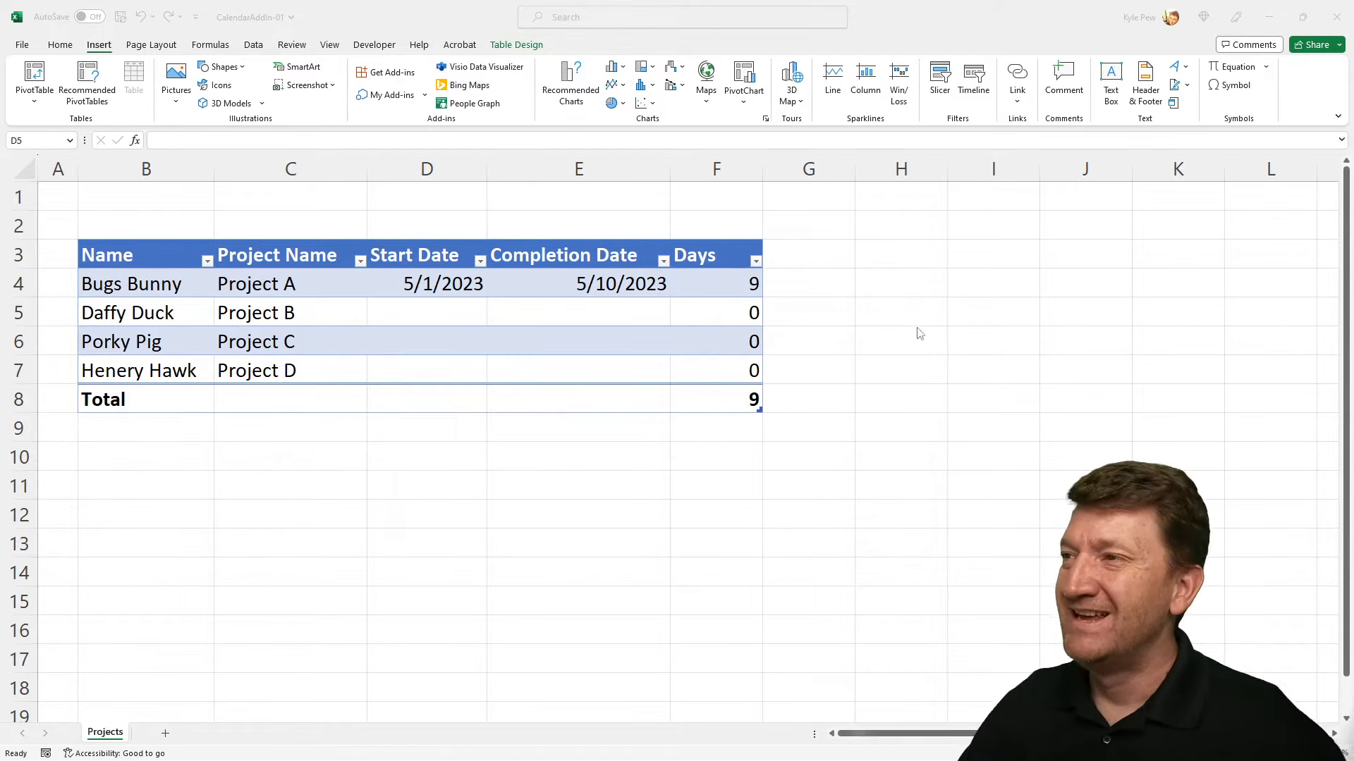
pyautogui.moveTo(395, 266)
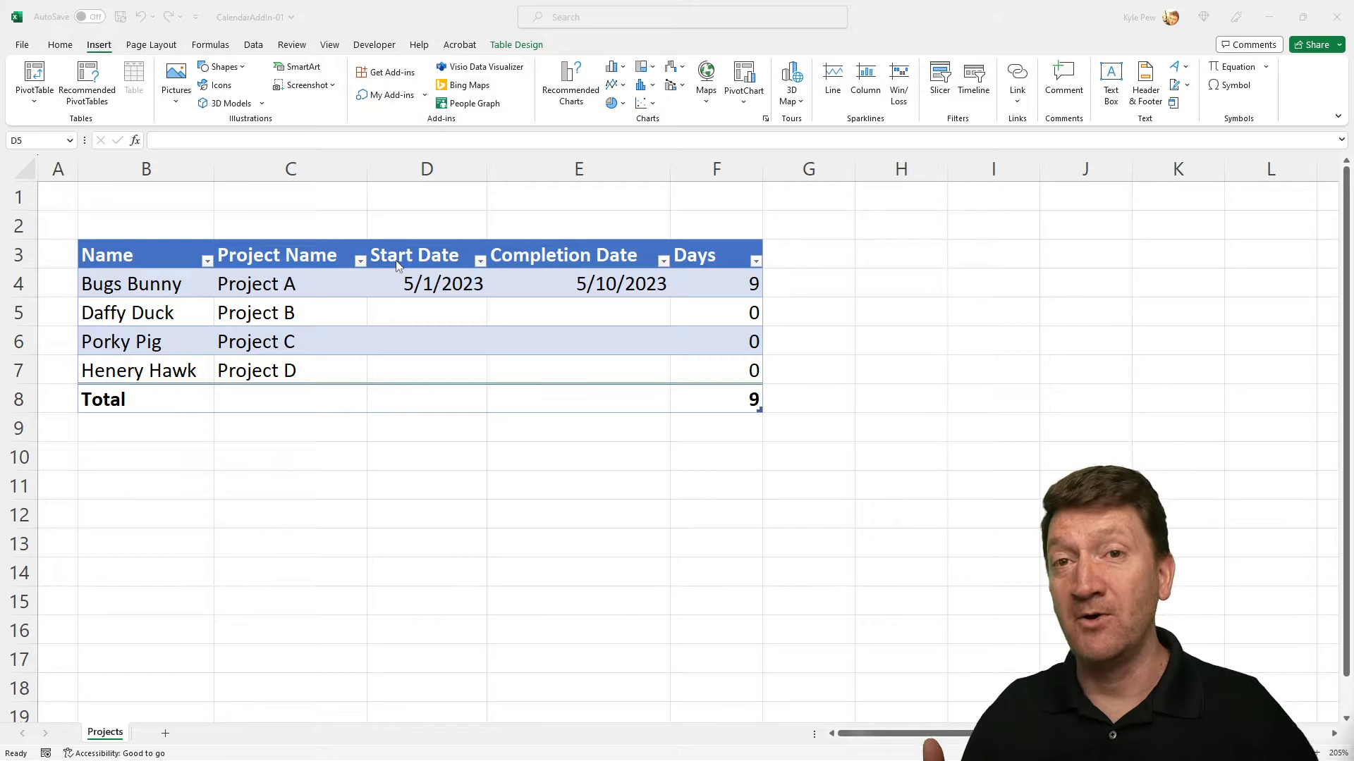
# Step: Inspect Project A's Days value and return to Project B's empty start date cell
pyautogui.click(426, 311)
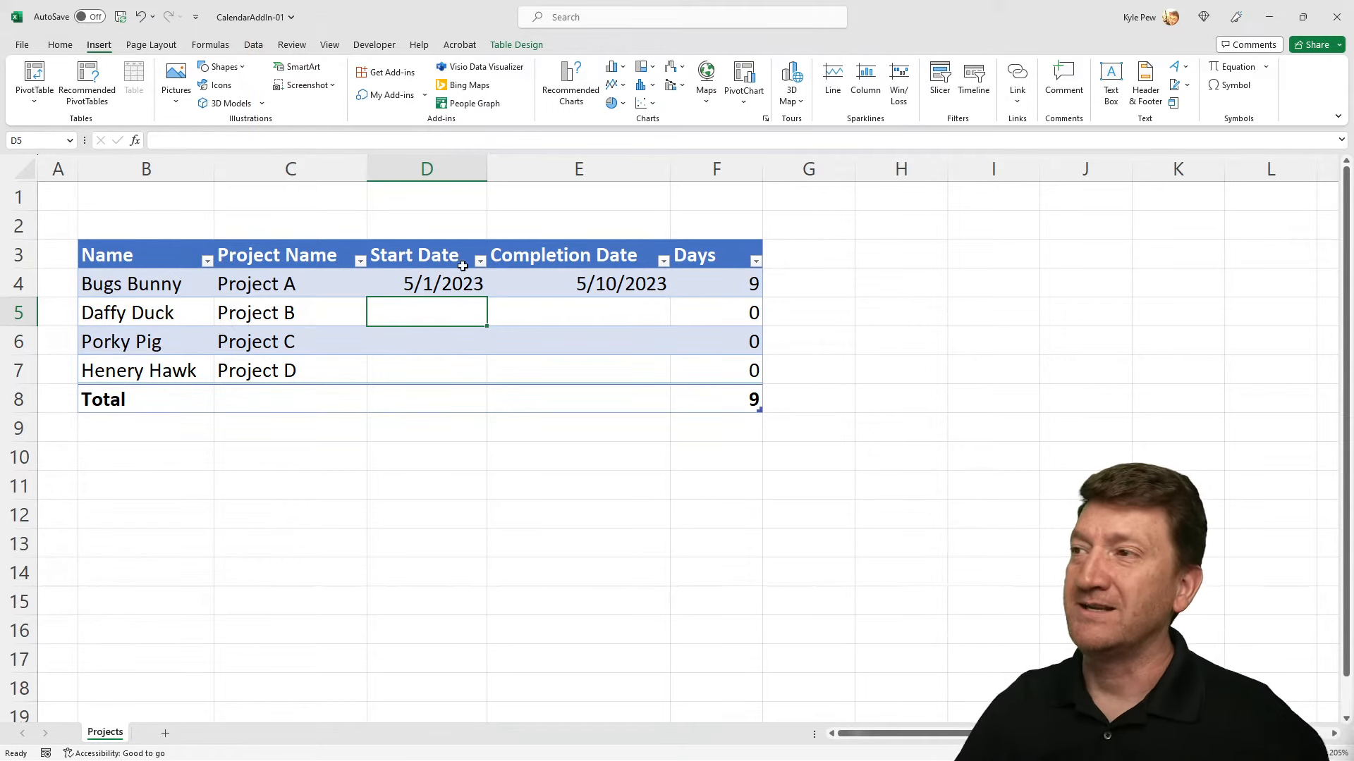
pyautogui.moveTo(296, 323)
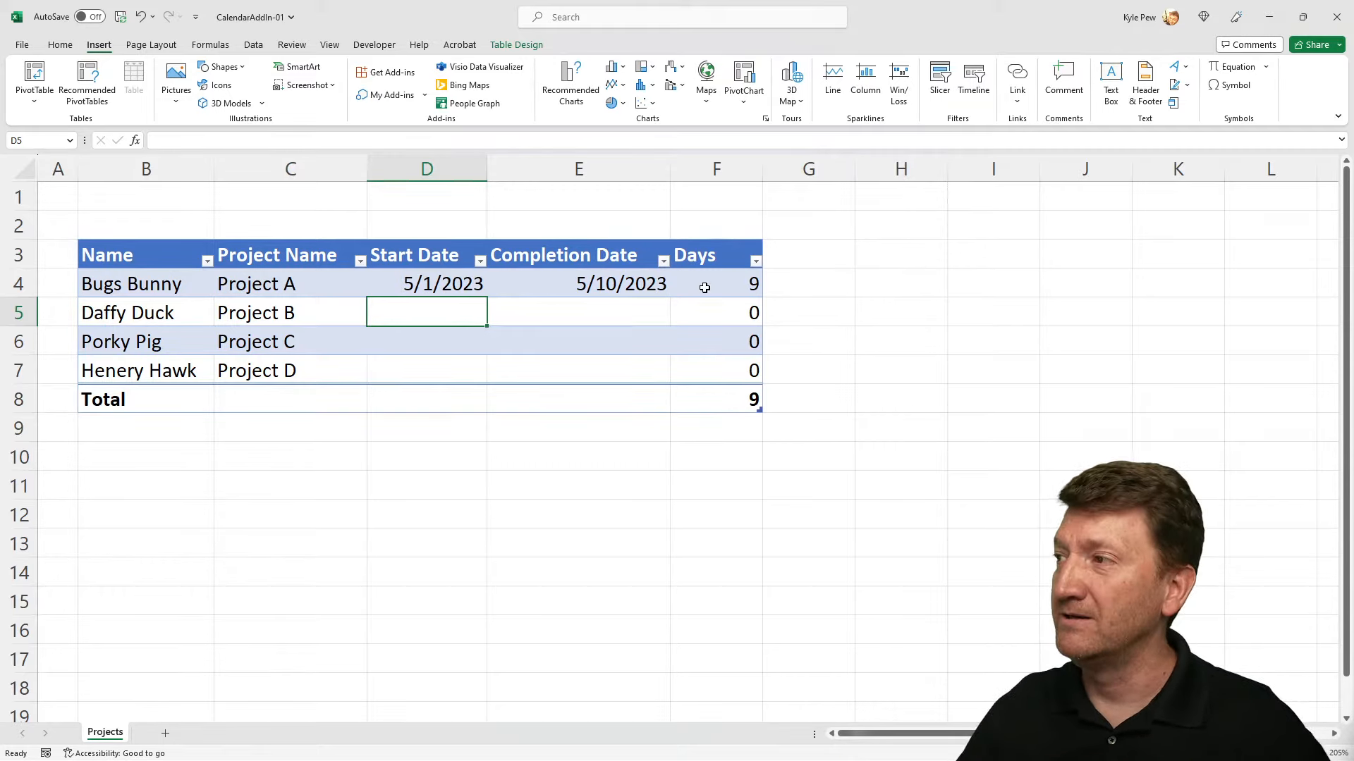
pyautogui.click(716, 283)
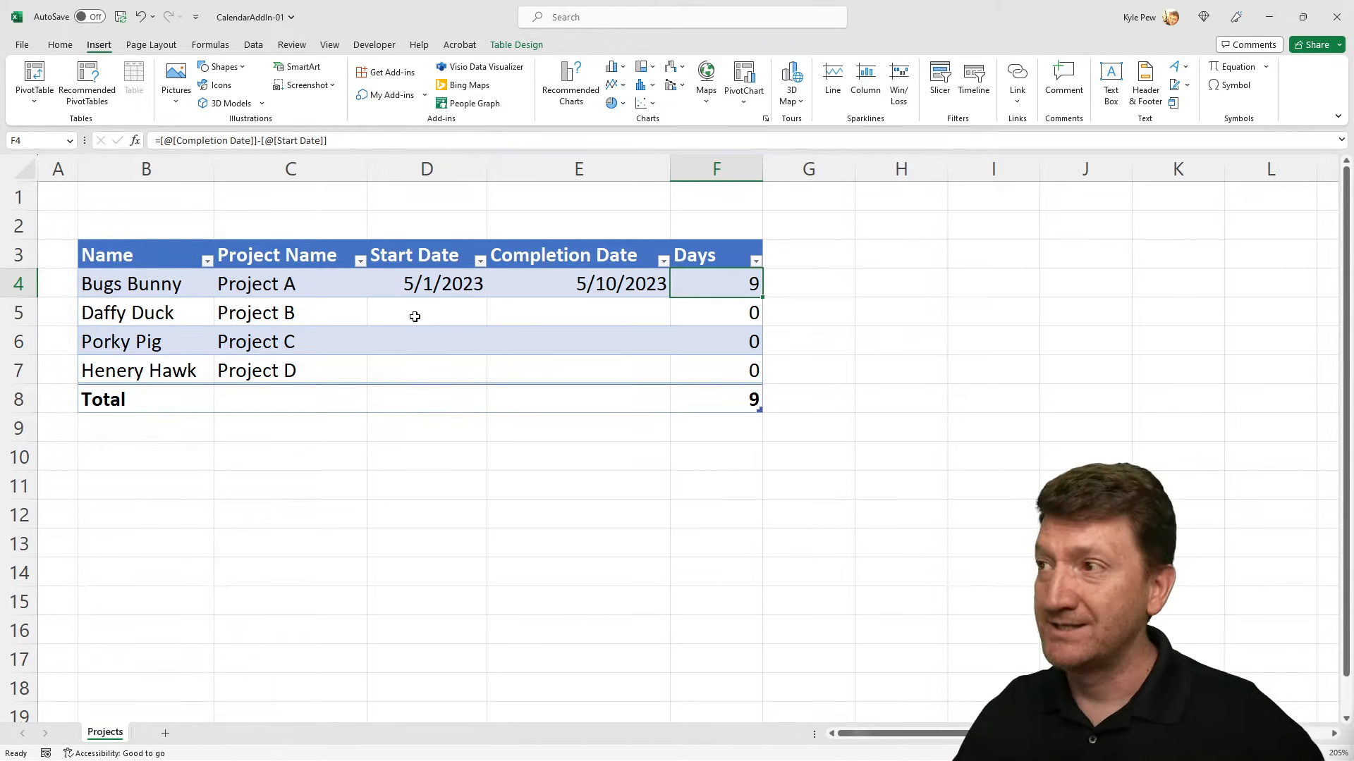
pyautogui.click(426, 313)
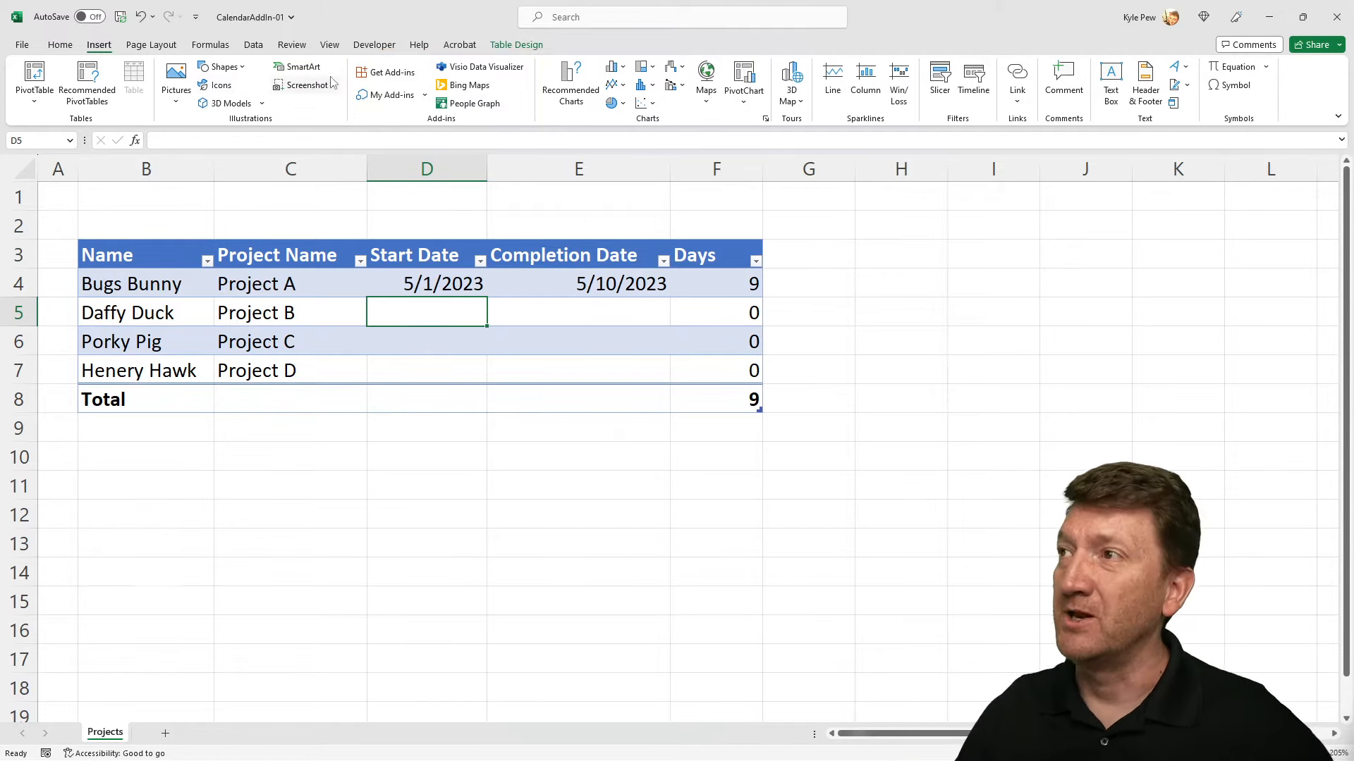
# Step: Search the Office Add-ins store for Mini Calendar
pyautogui.click(387, 72)
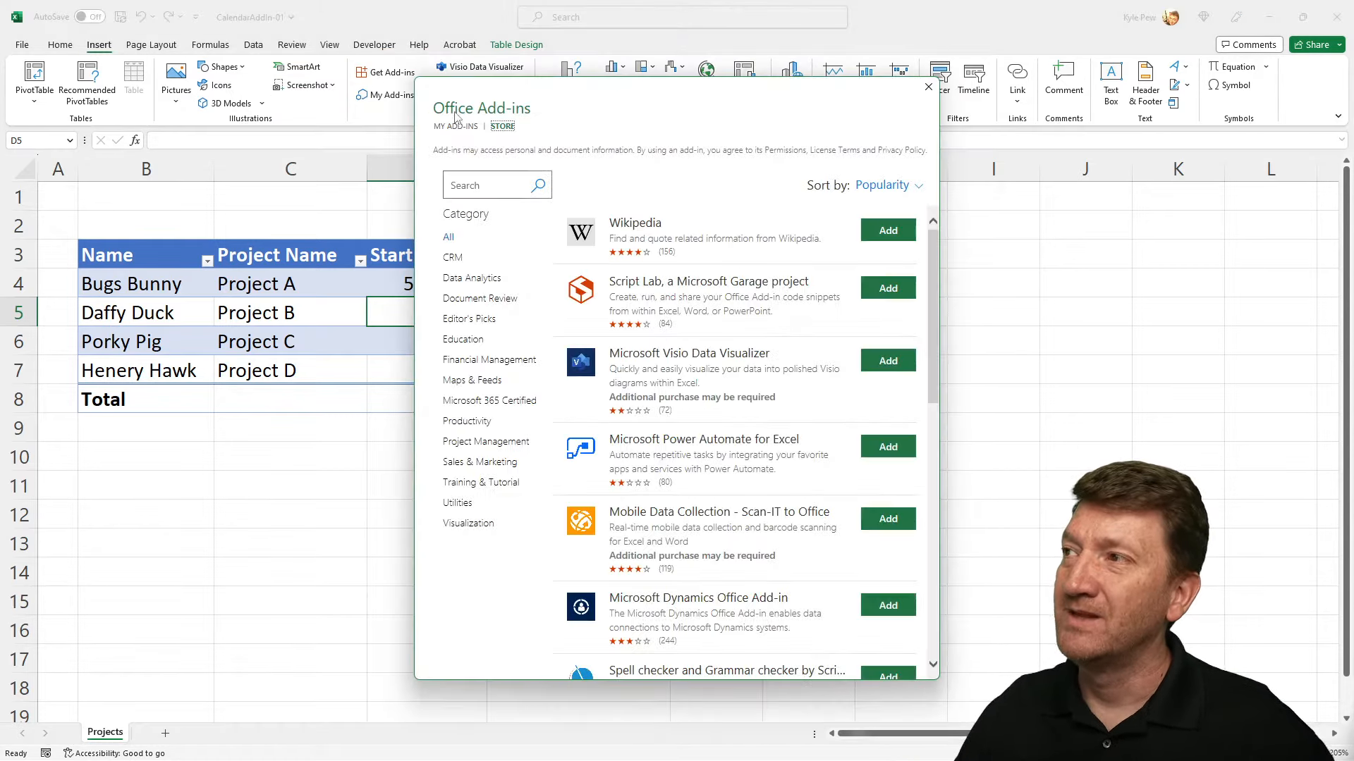
pyautogui.click(484, 185)
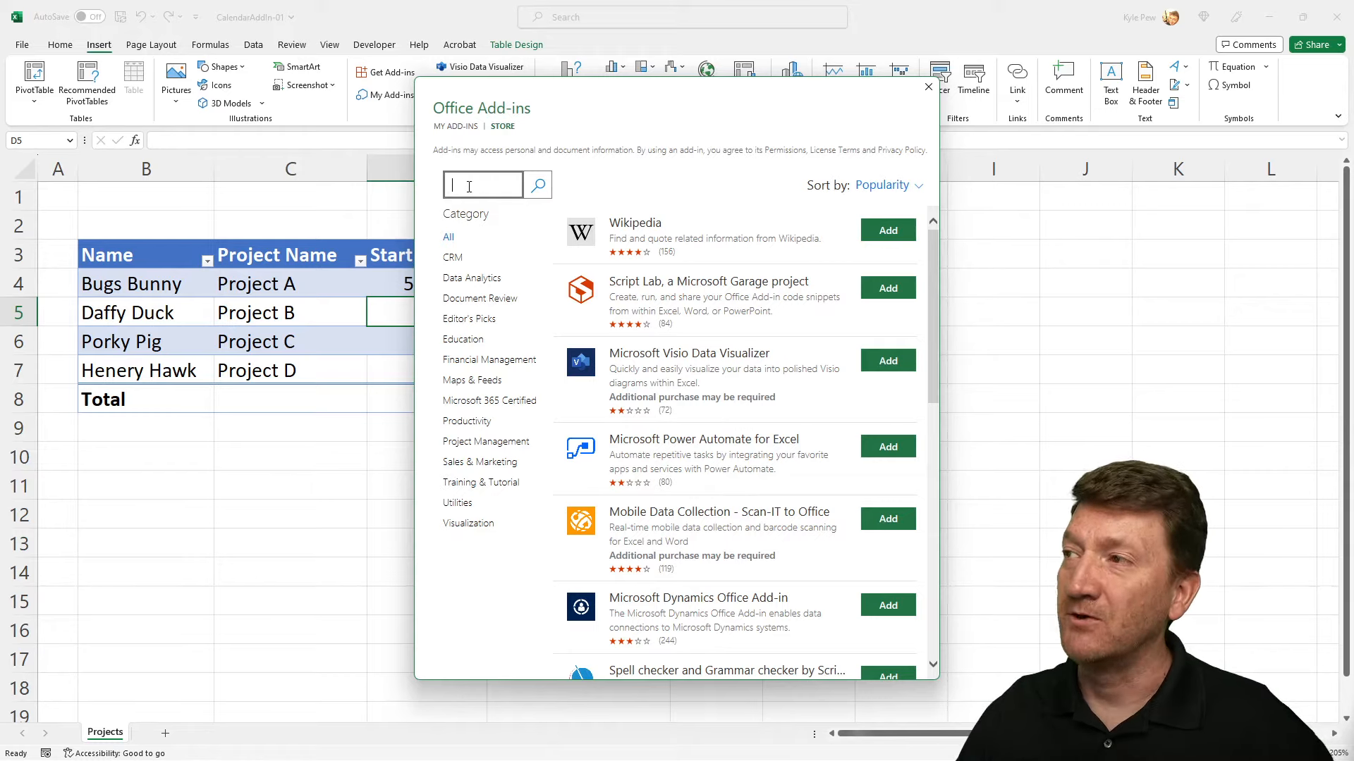
pyautogui.write('Mini Calendar')
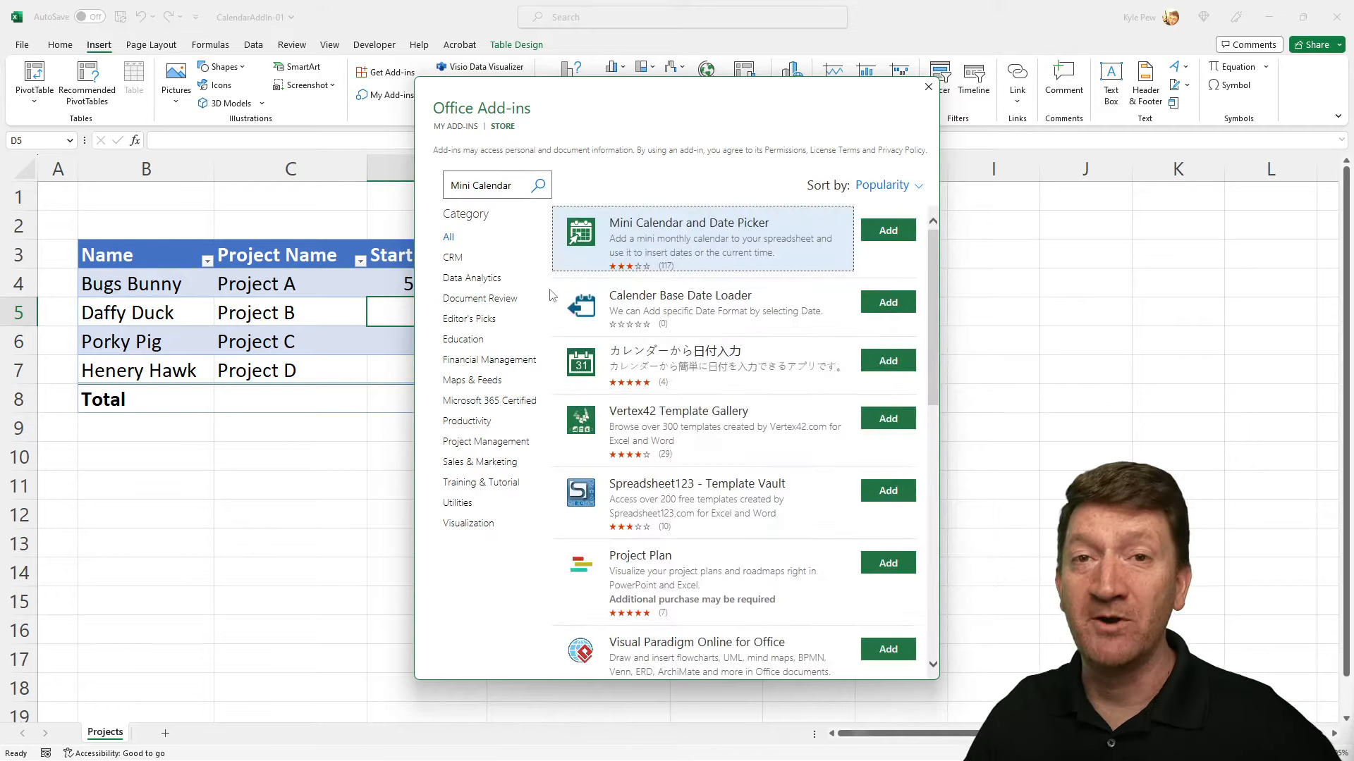
pyautogui.moveTo(807, 235)
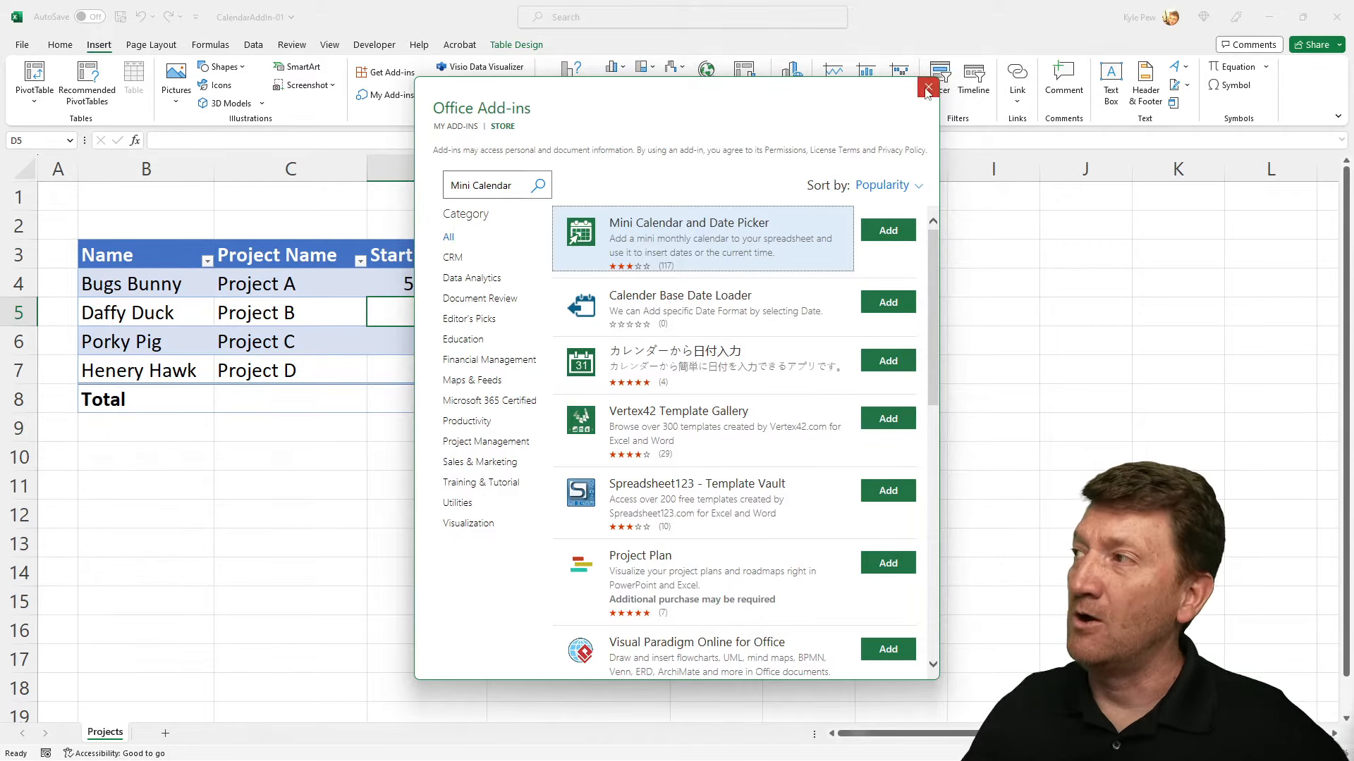
# Step: Insert the Mini Calendar and Date Picker add-in from My Add-ins onto the sheet
pyautogui.click(928, 90)
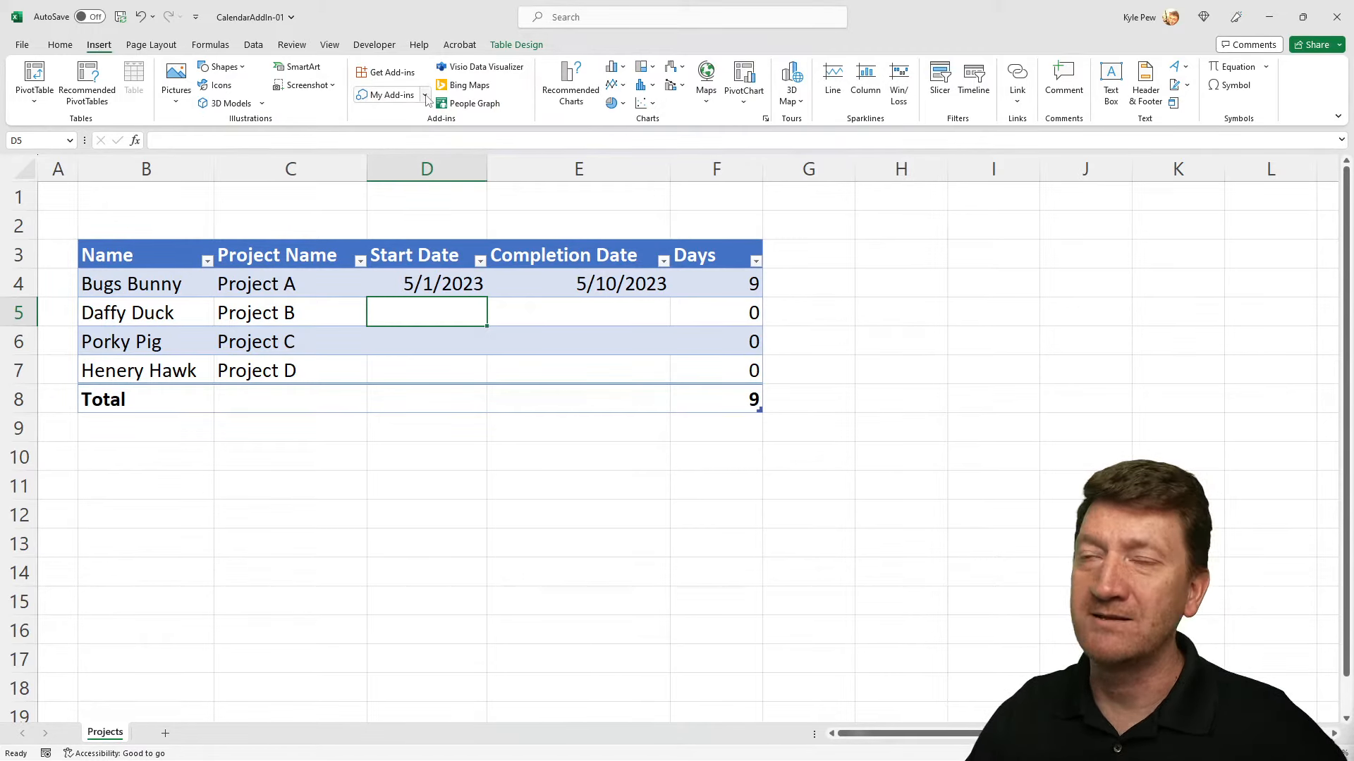
pyautogui.click(390, 94)
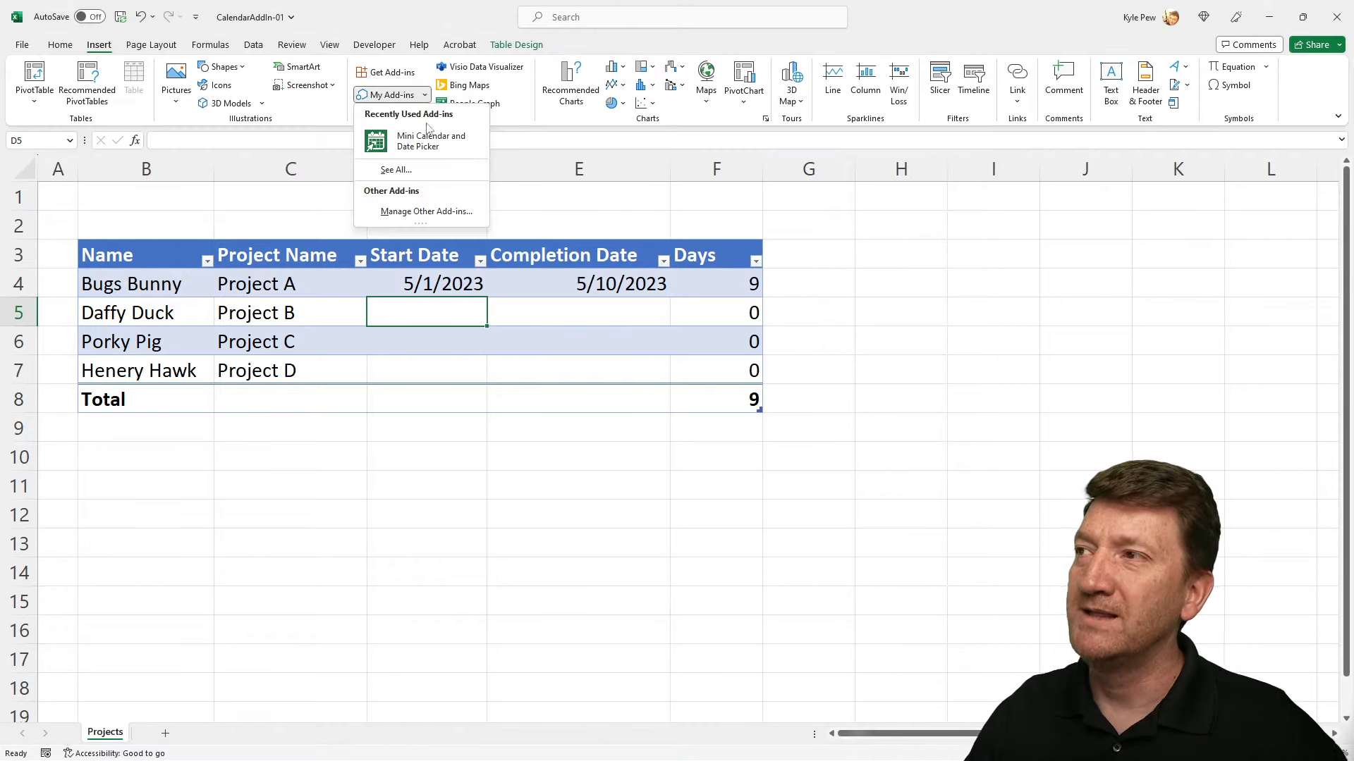
pyautogui.moveTo(429, 139)
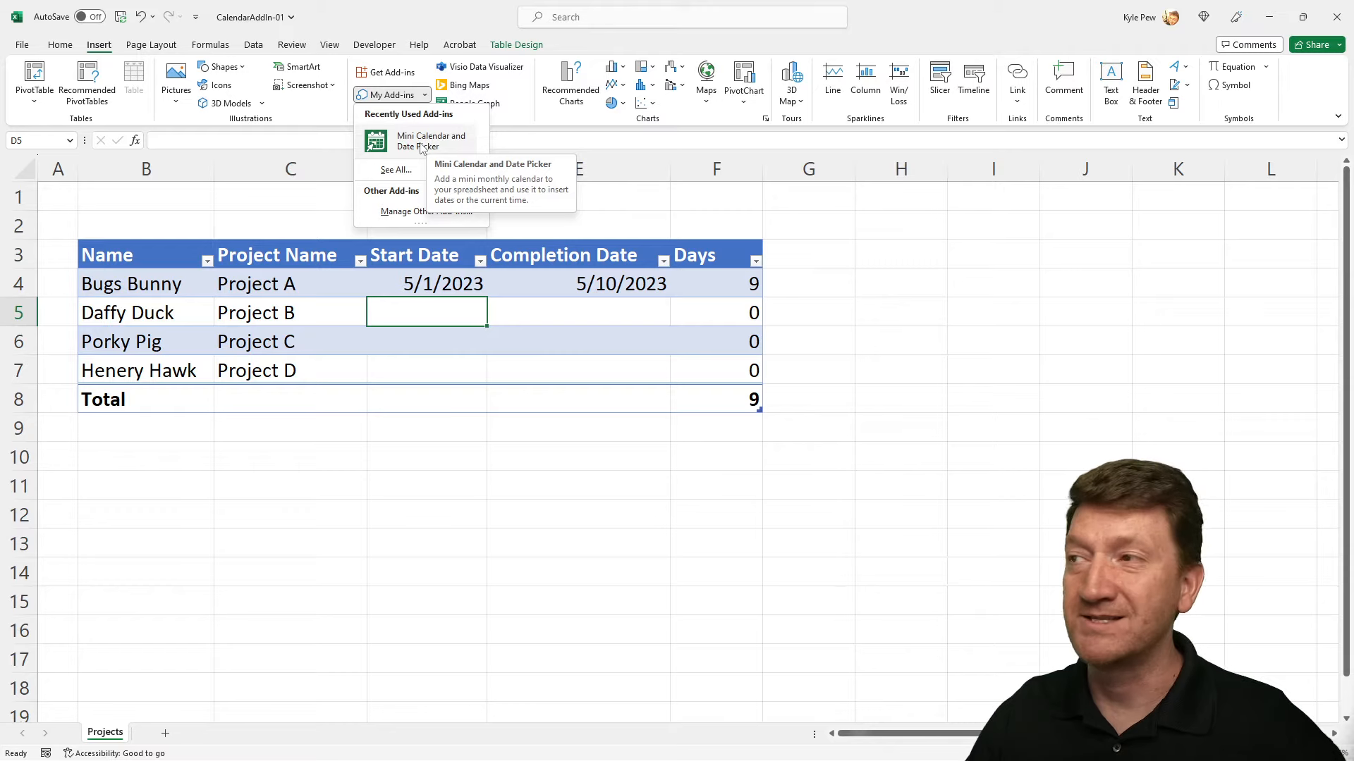
pyautogui.click(430, 141)
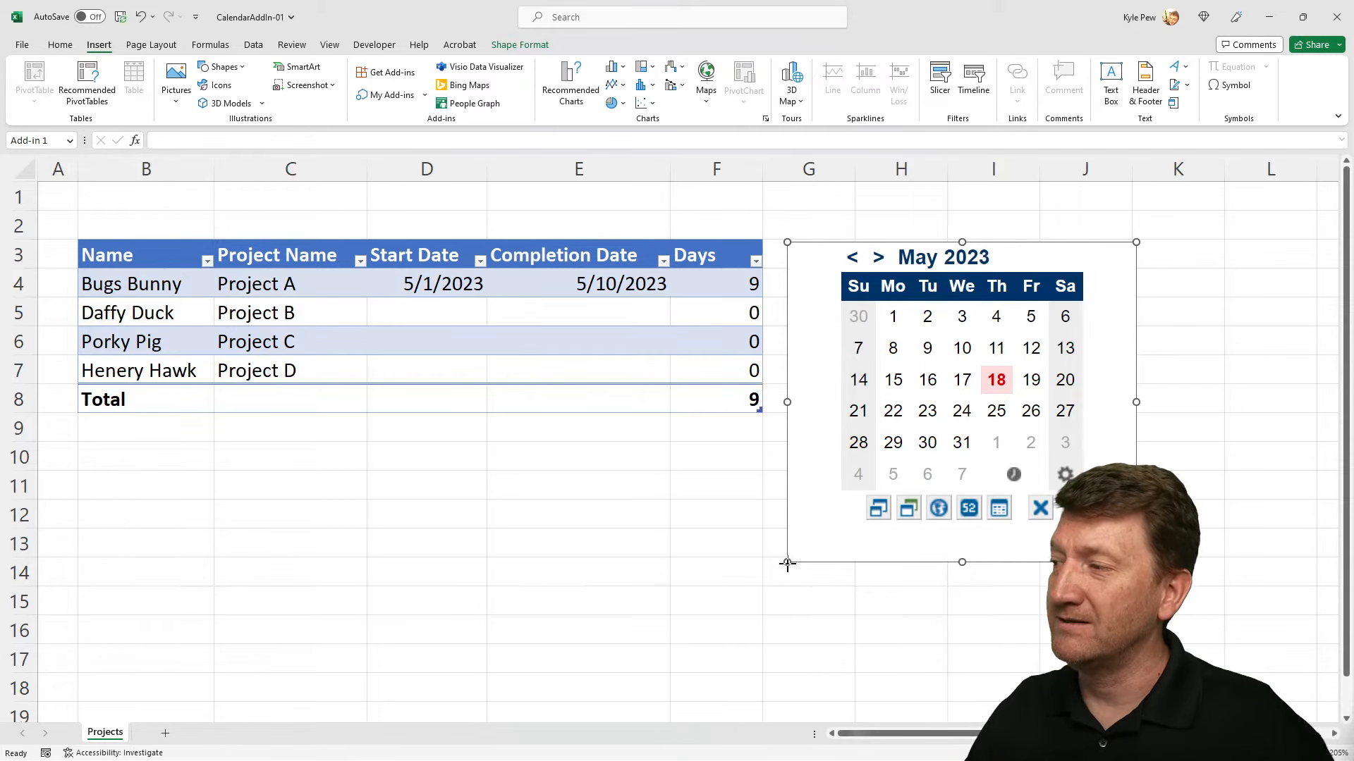
# Step: Move the calendar frame further right of the table and deselect it
pyautogui.moveTo(787, 562); pyautogui.dragTo(829, 533)
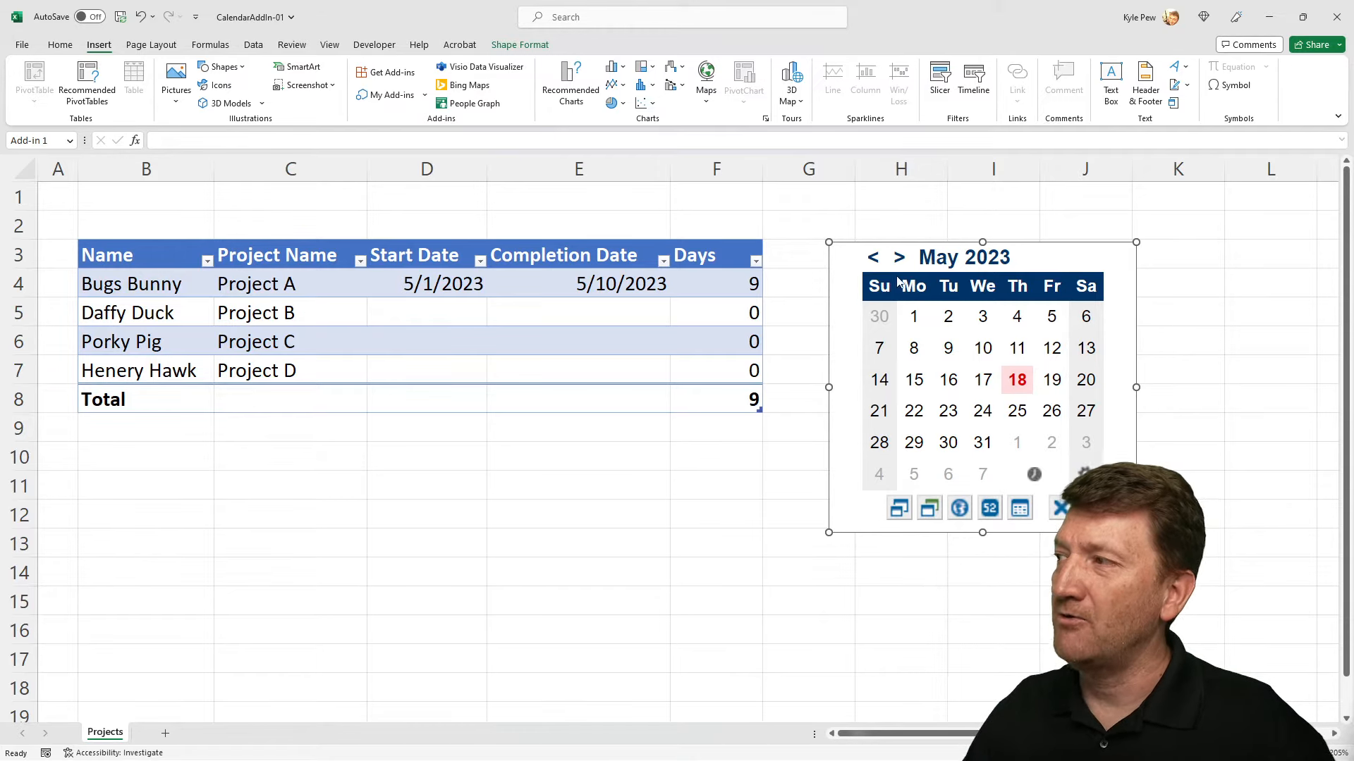
pyautogui.moveTo(899, 256)
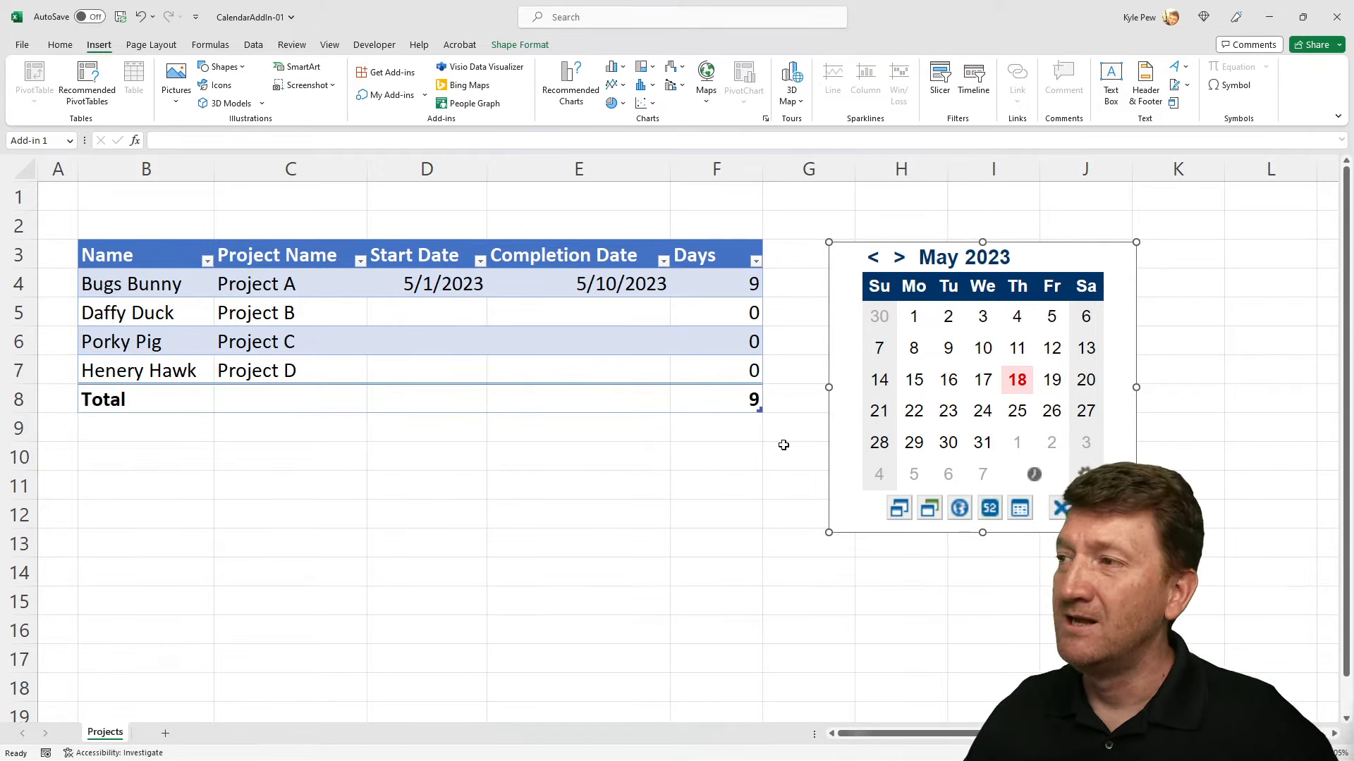
pyautogui.click(425, 313)
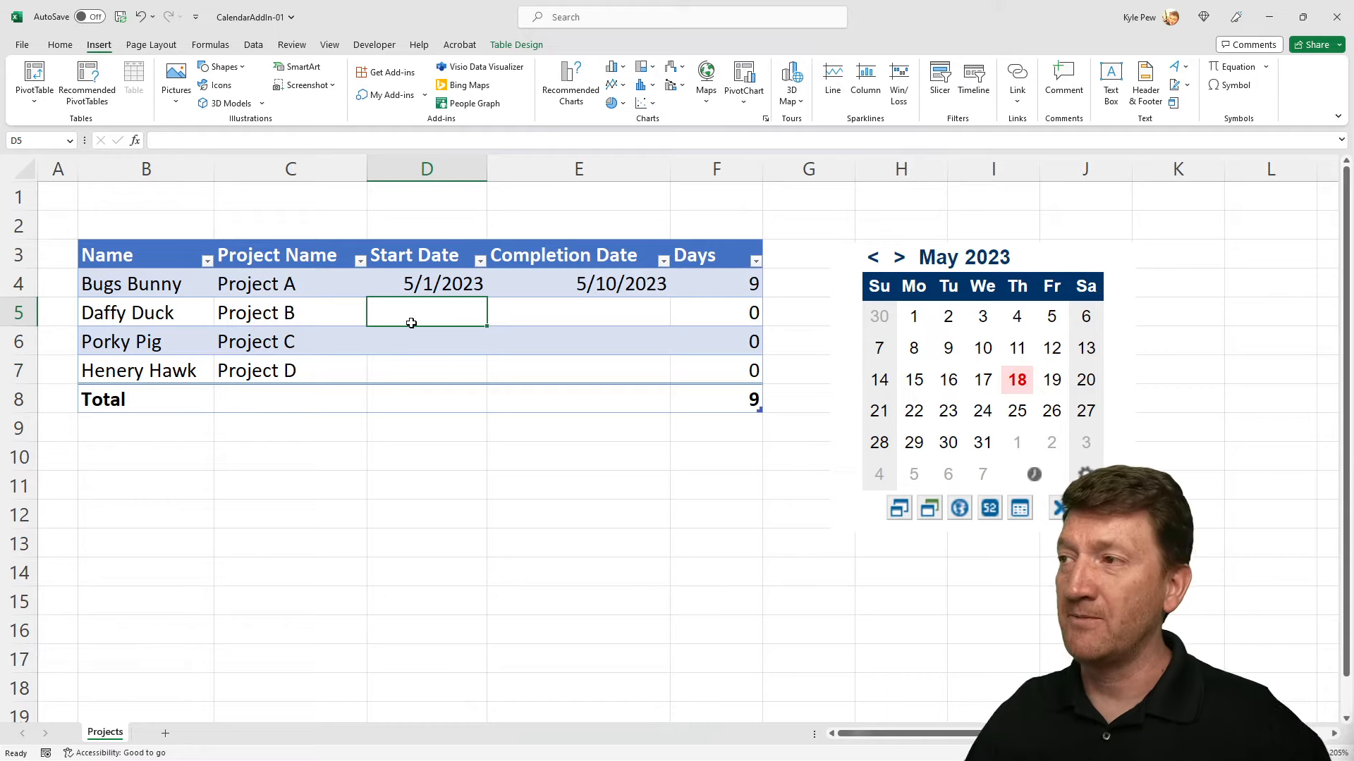
pyautogui.moveTo(406, 322)
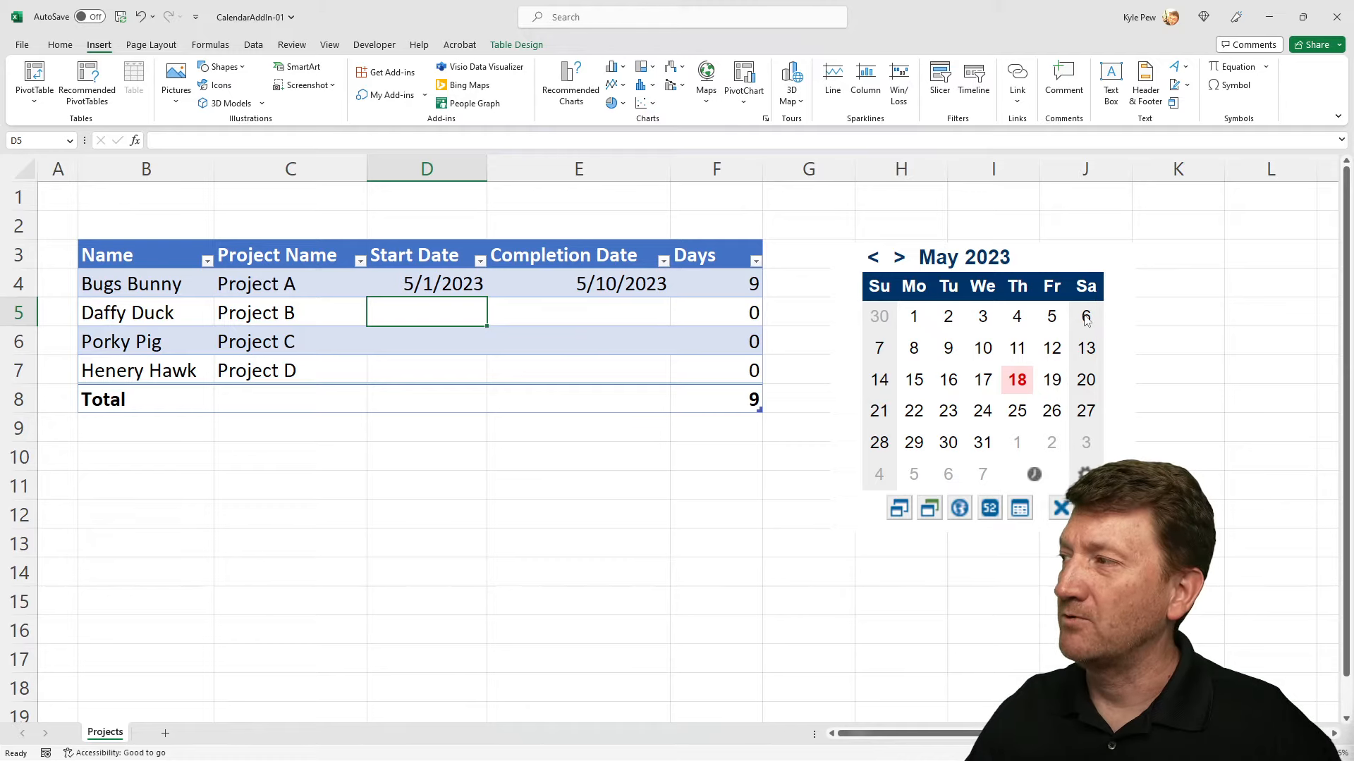
# Step: Pick May 6 and May 17, 2023 as Project B's start and completion dates from the calendar
pyautogui.click(1086, 316)
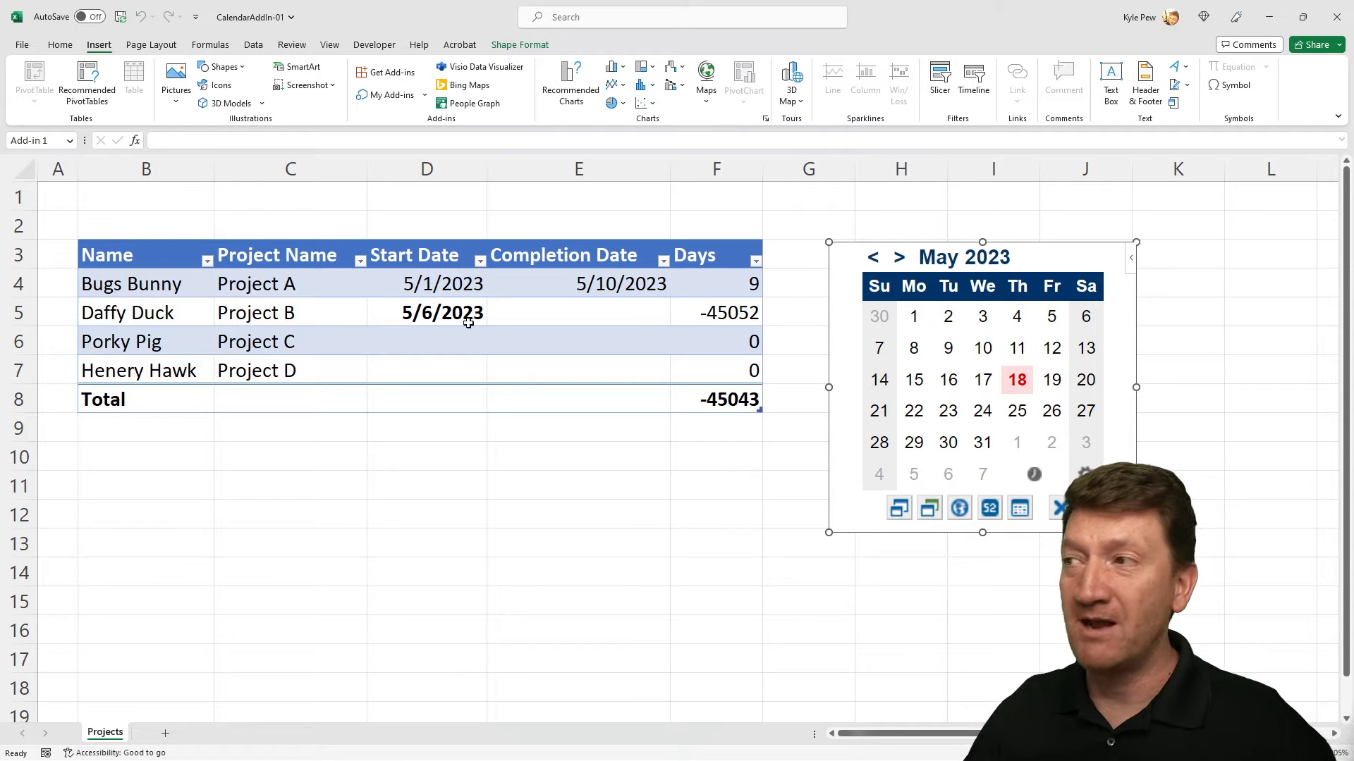
pyautogui.click(576, 311)
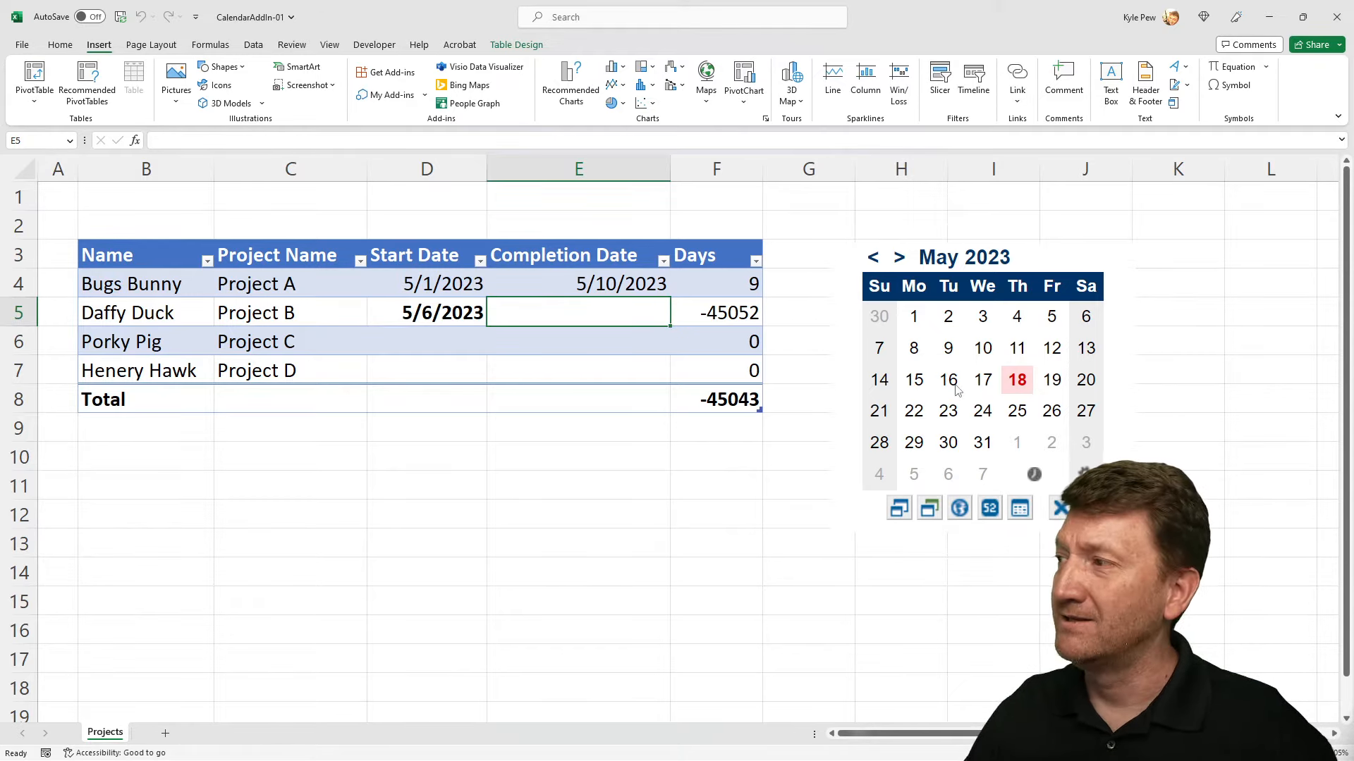
pyautogui.click(981, 380)
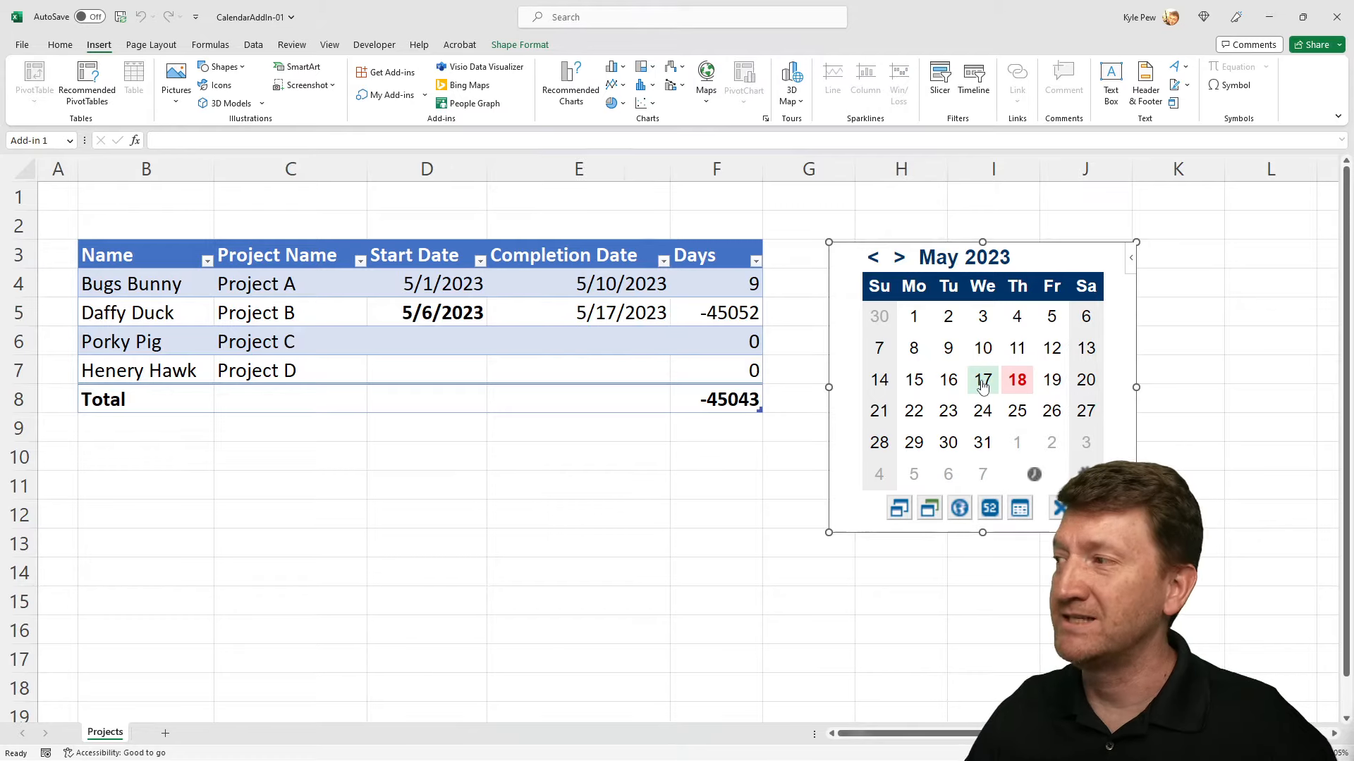
pyautogui.click(982, 380)
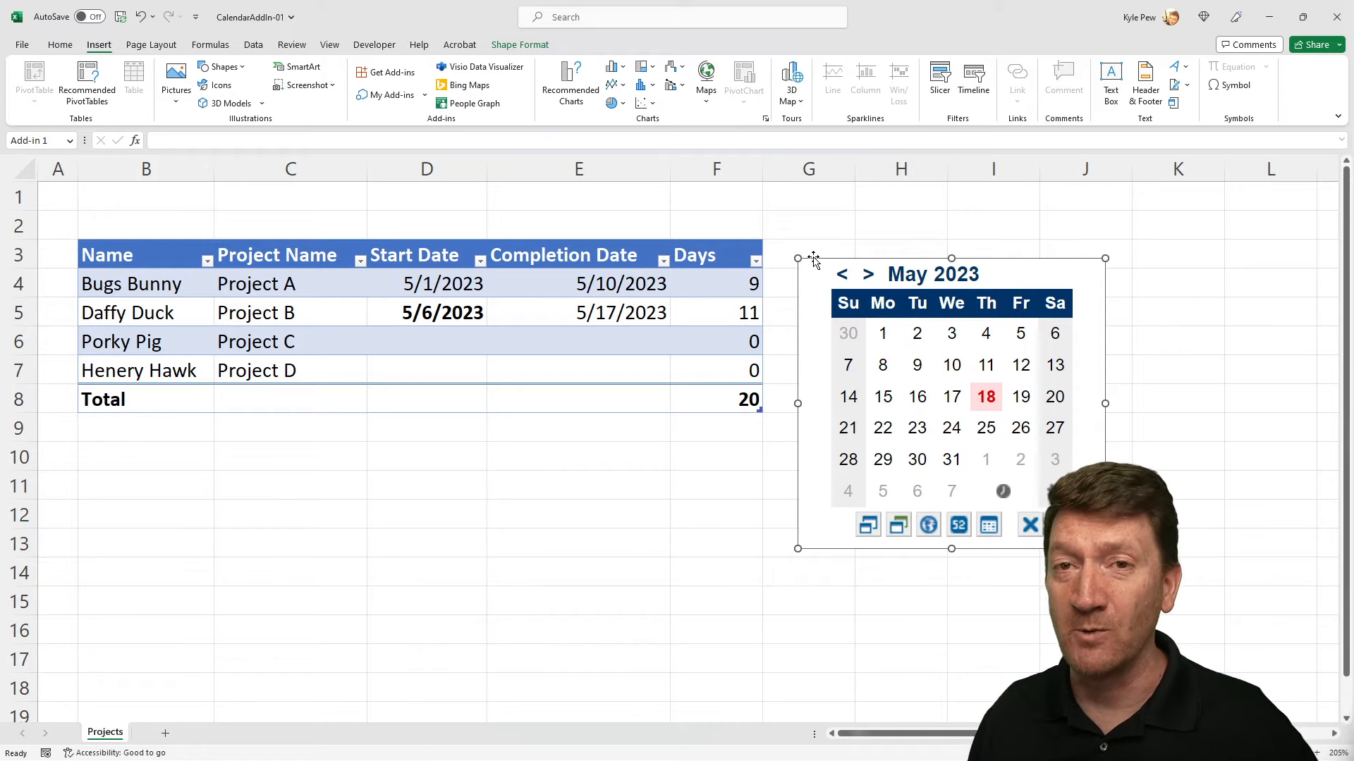
# Step: Pick May 22, 2023 as Porky Pig's Project C start date
pyautogui.click(426, 342)
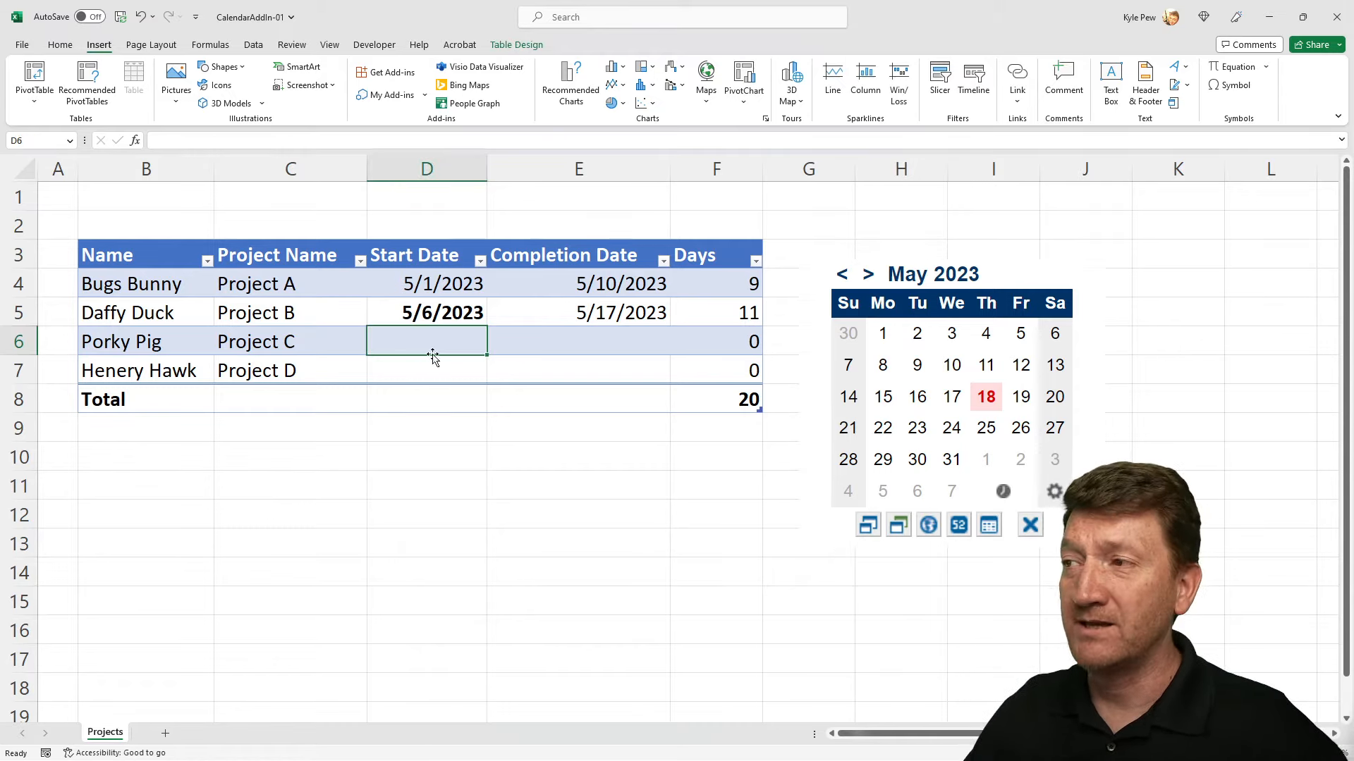
pyautogui.moveTo(887, 438)
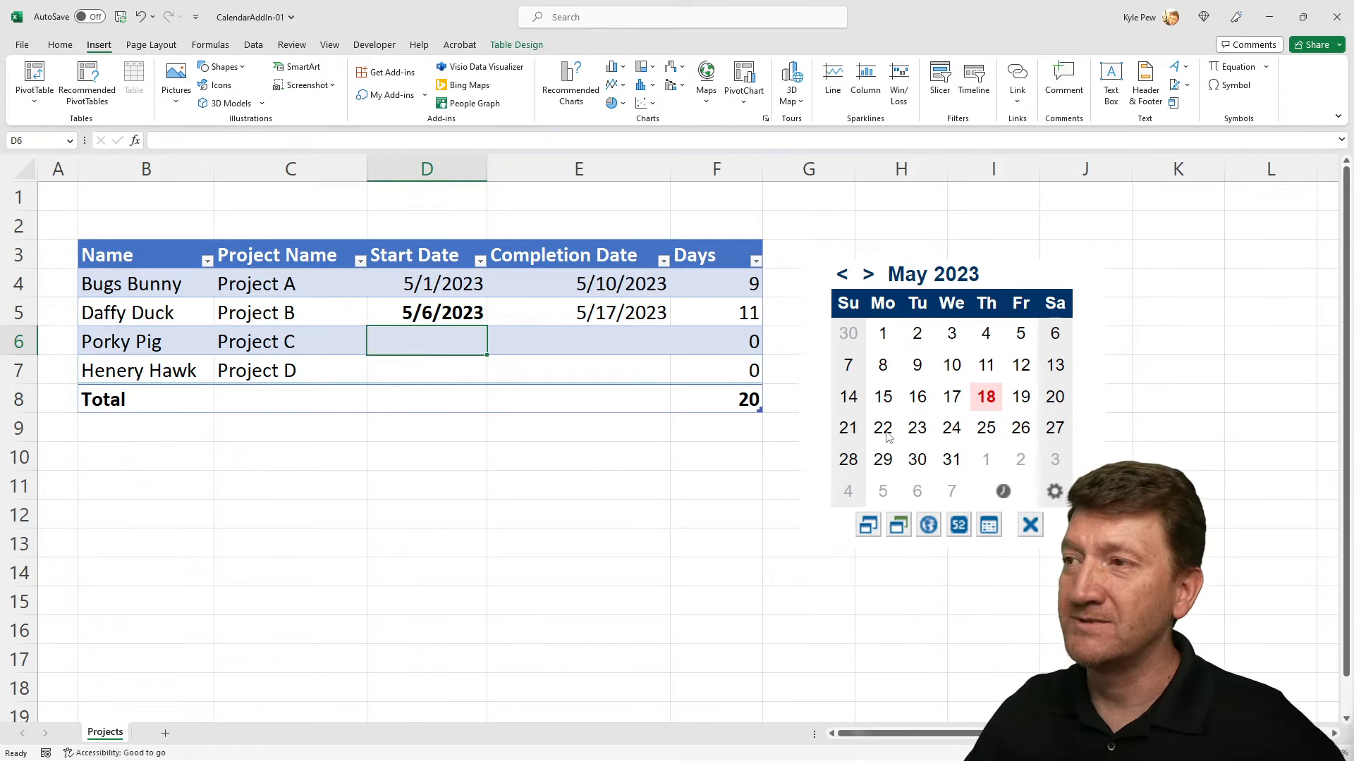
pyautogui.click(883, 427)
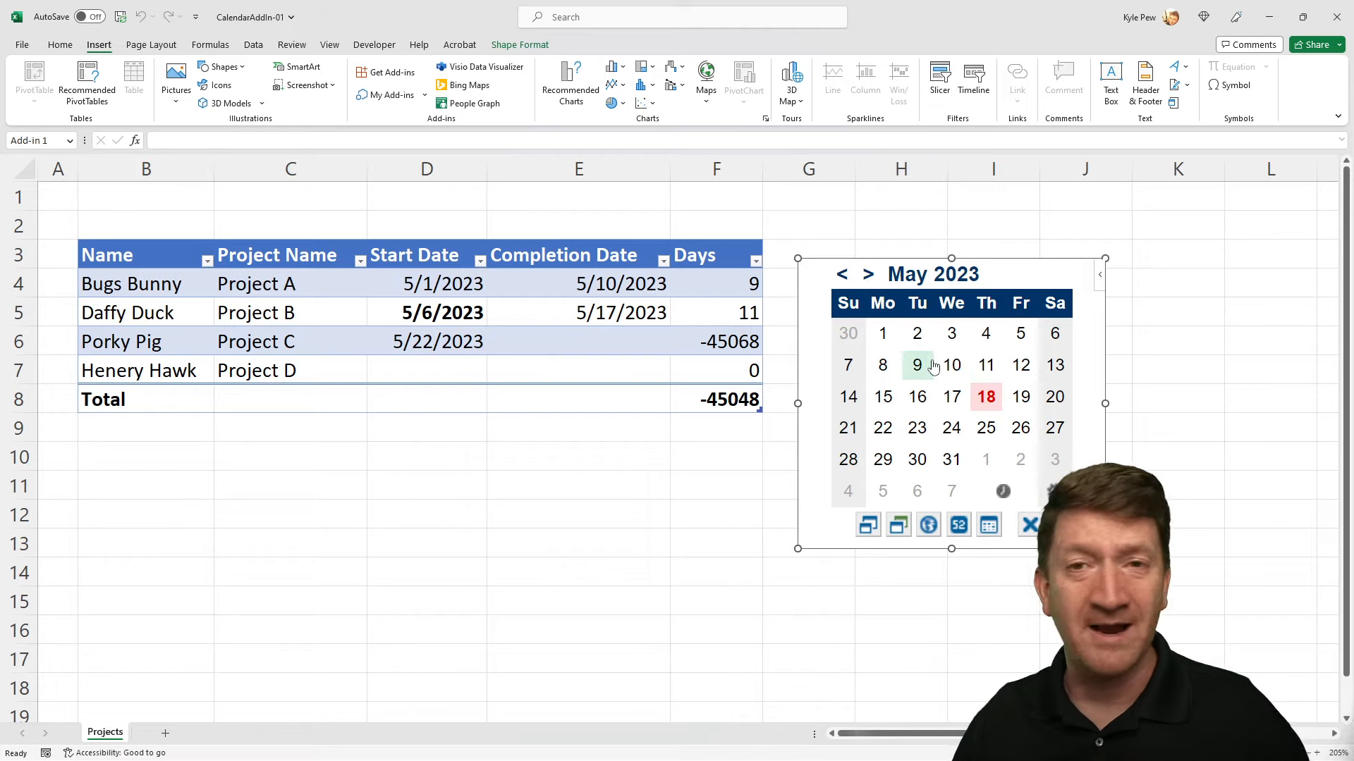
pyautogui.moveTo(917, 364)
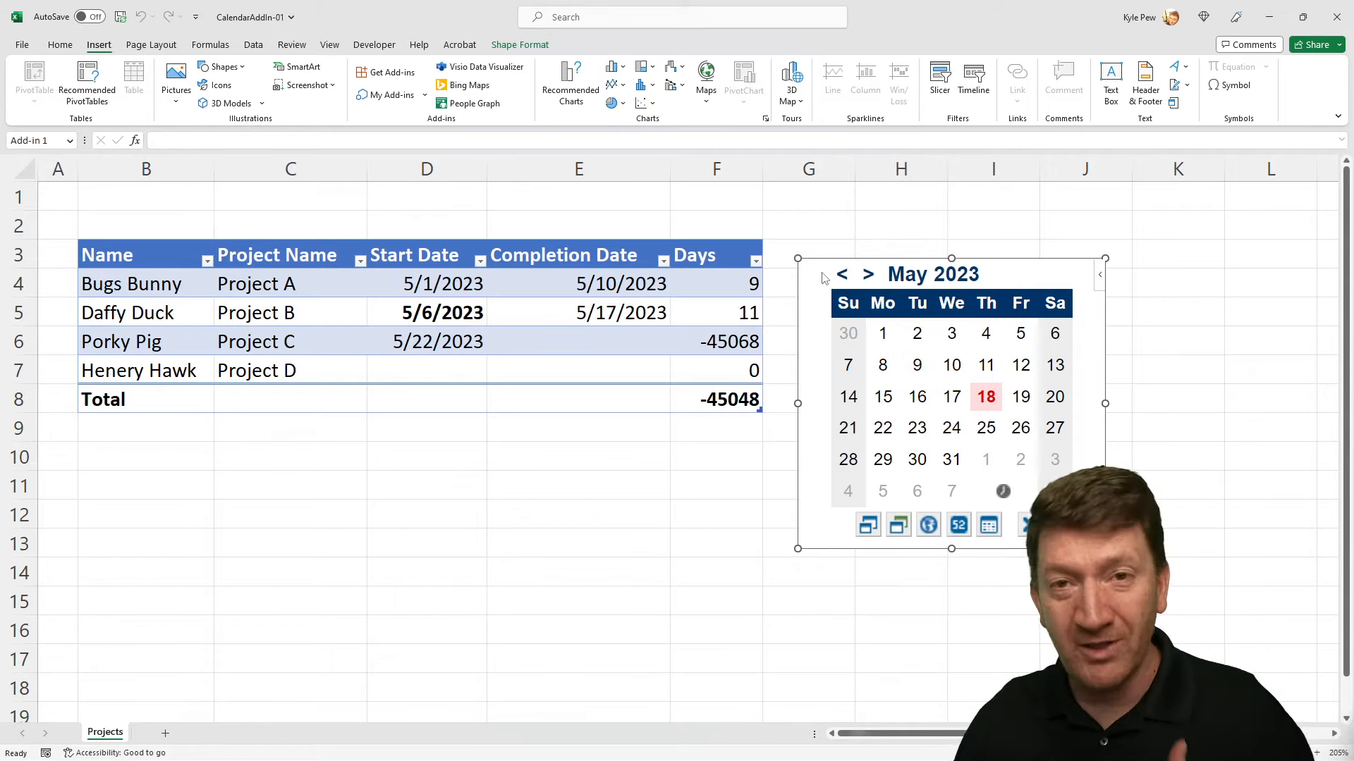
pyautogui.click(426, 283)
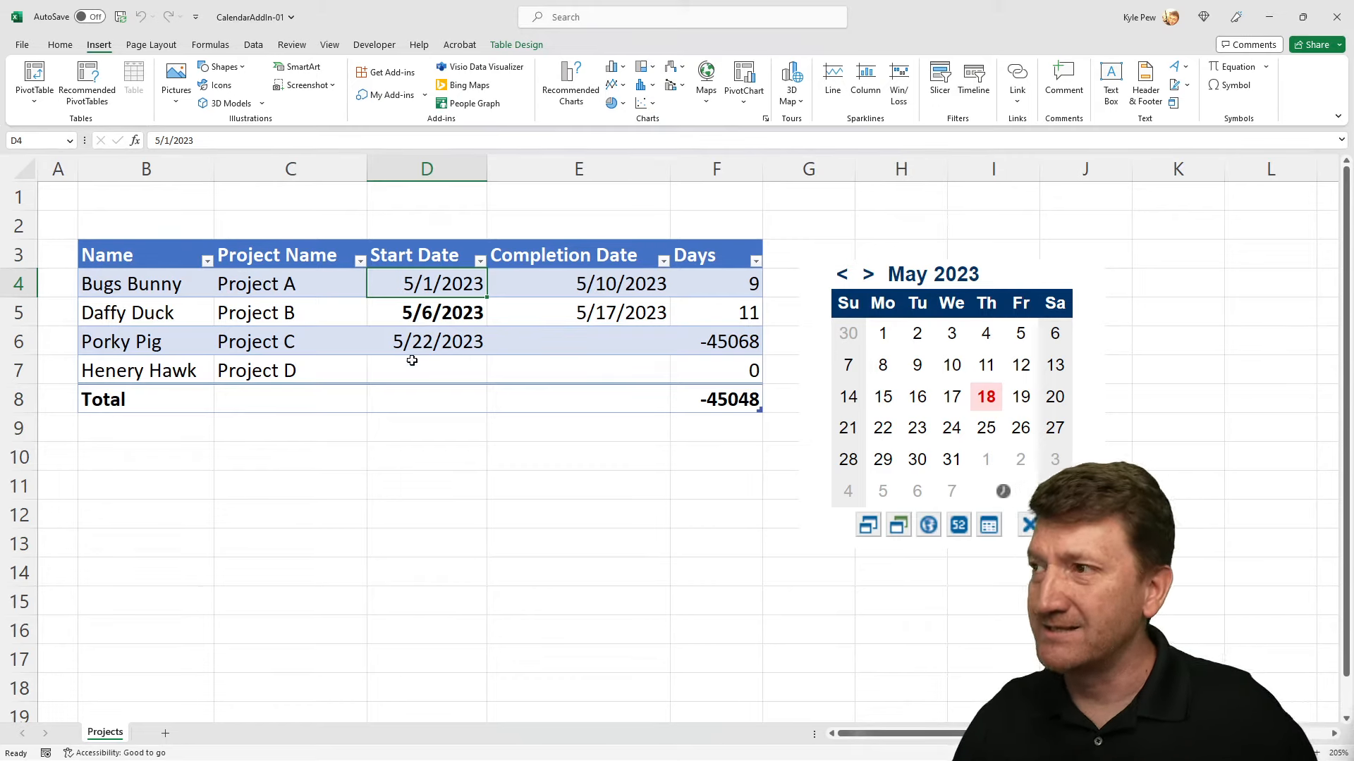
pyautogui.moveTo(553, 356)
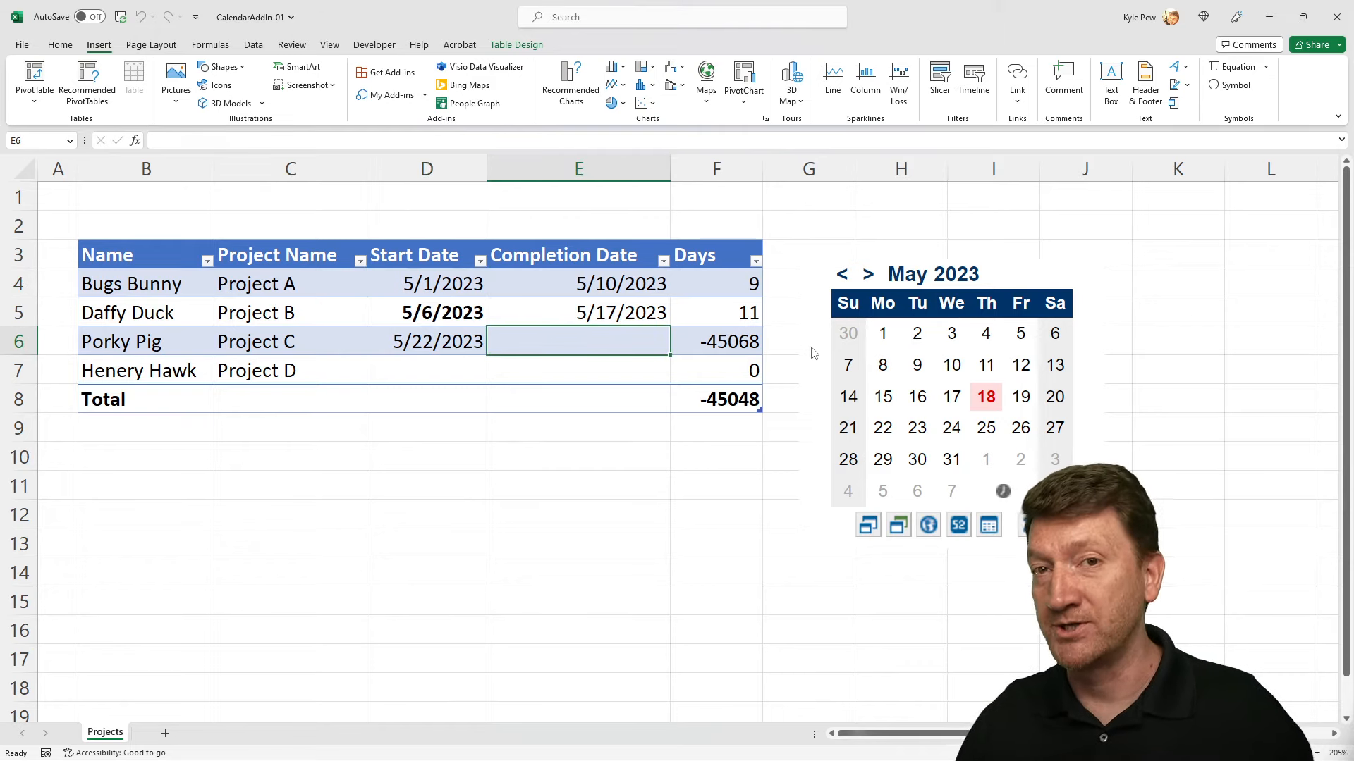
pyautogui.click(291, 313)
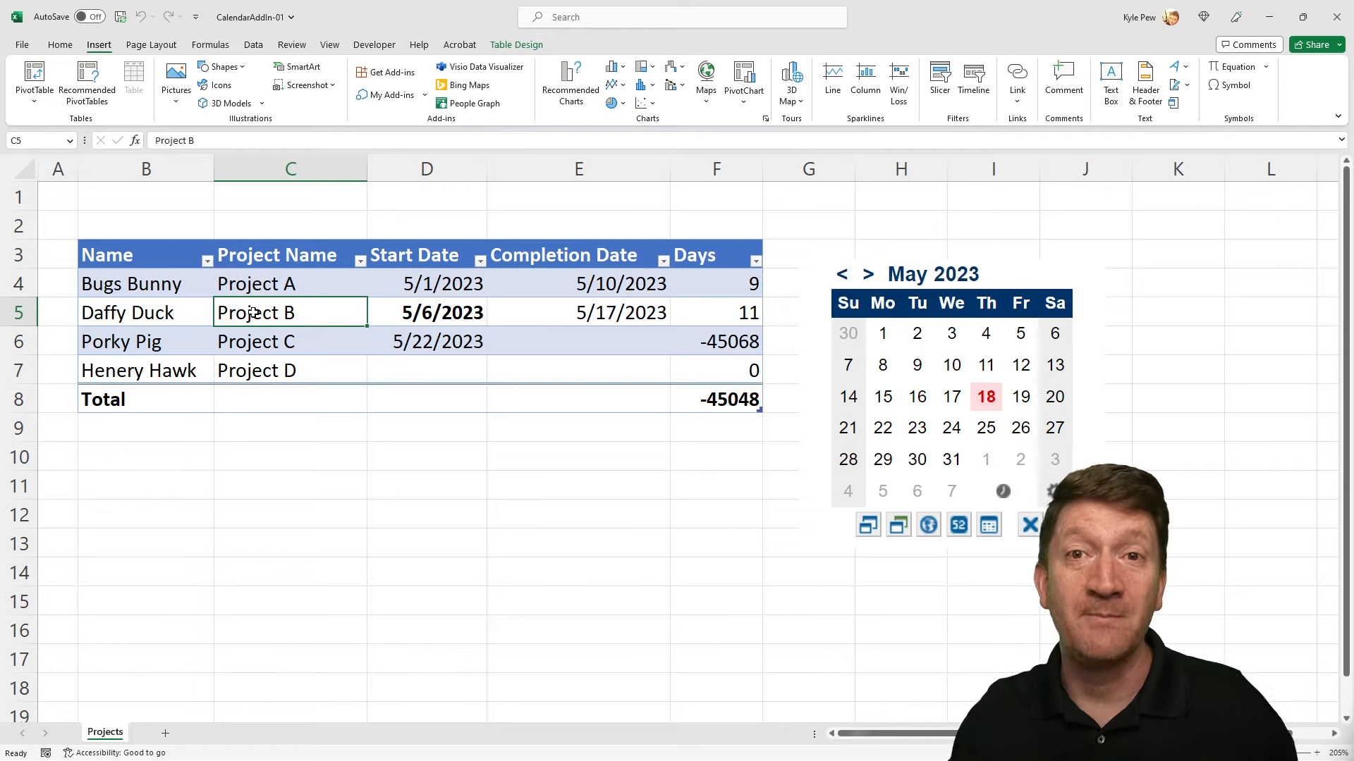
pyautogui.moveTo(808, 267)
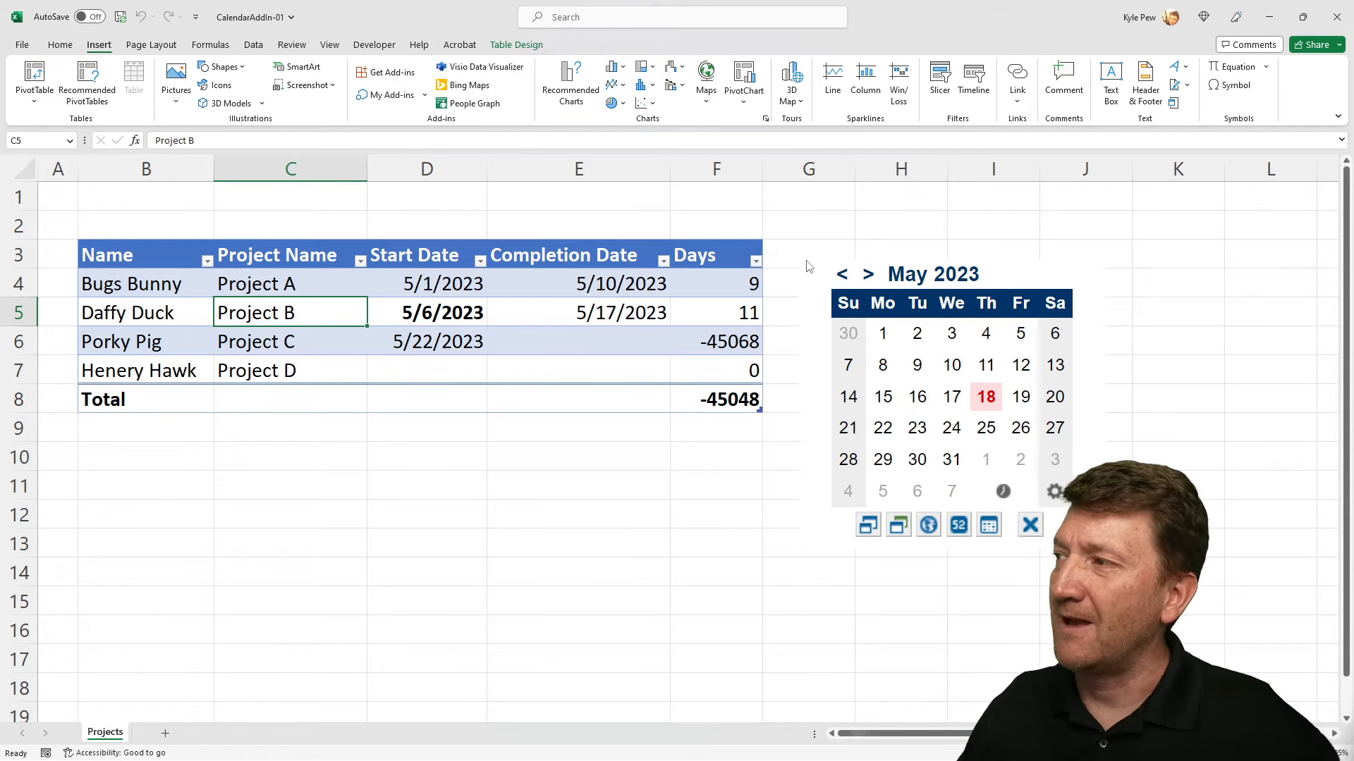
pyautogui.click(949, 273)
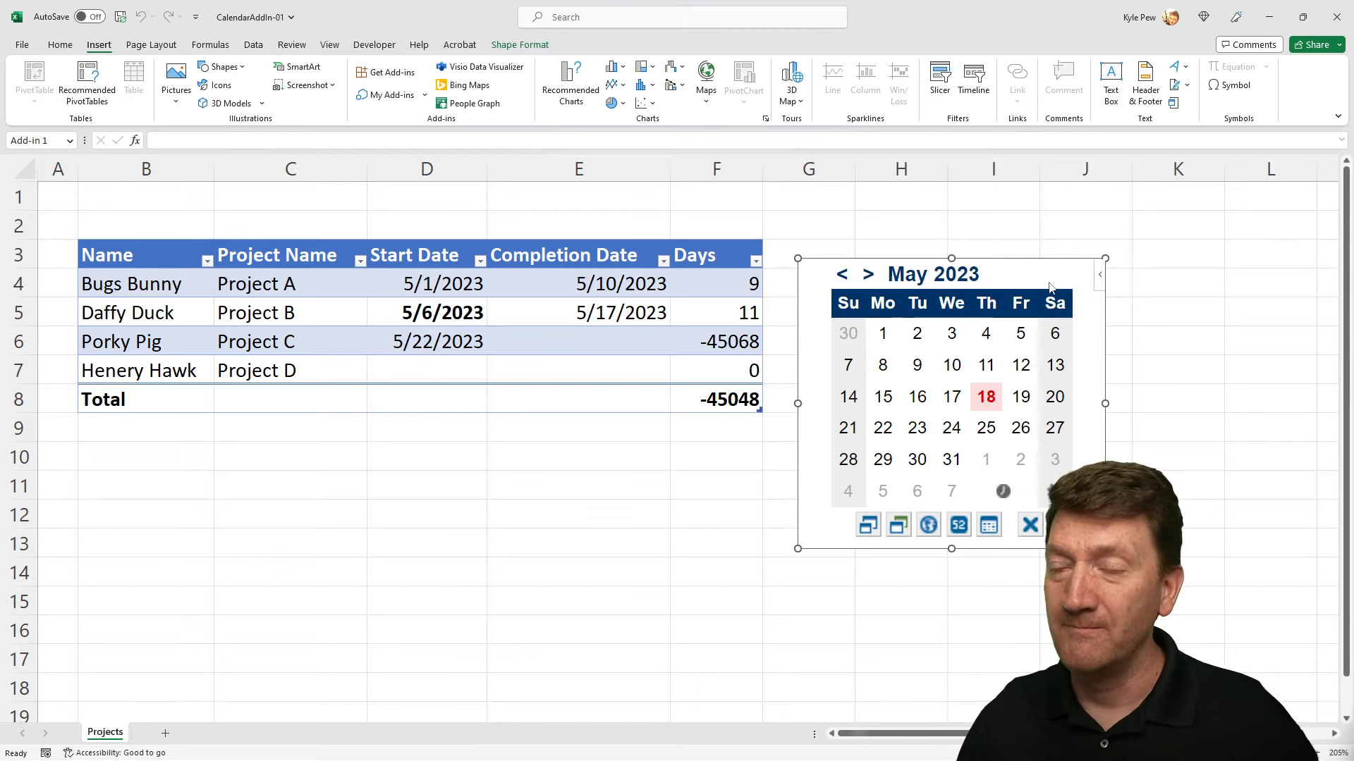
# Step: Show the Selection Pane and rename the add-in object to Calendar
pyautogui.click(59, 44)
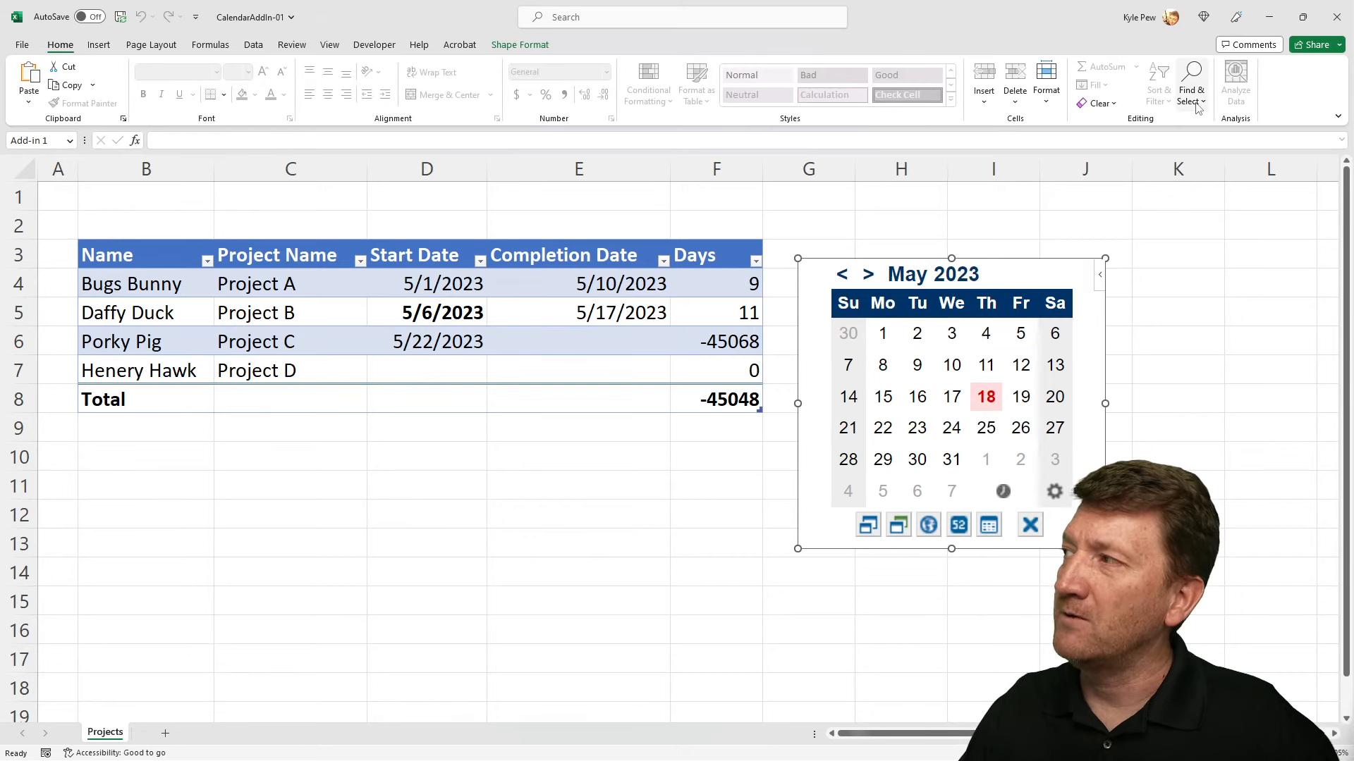
pyautogui.click(1190, 81)
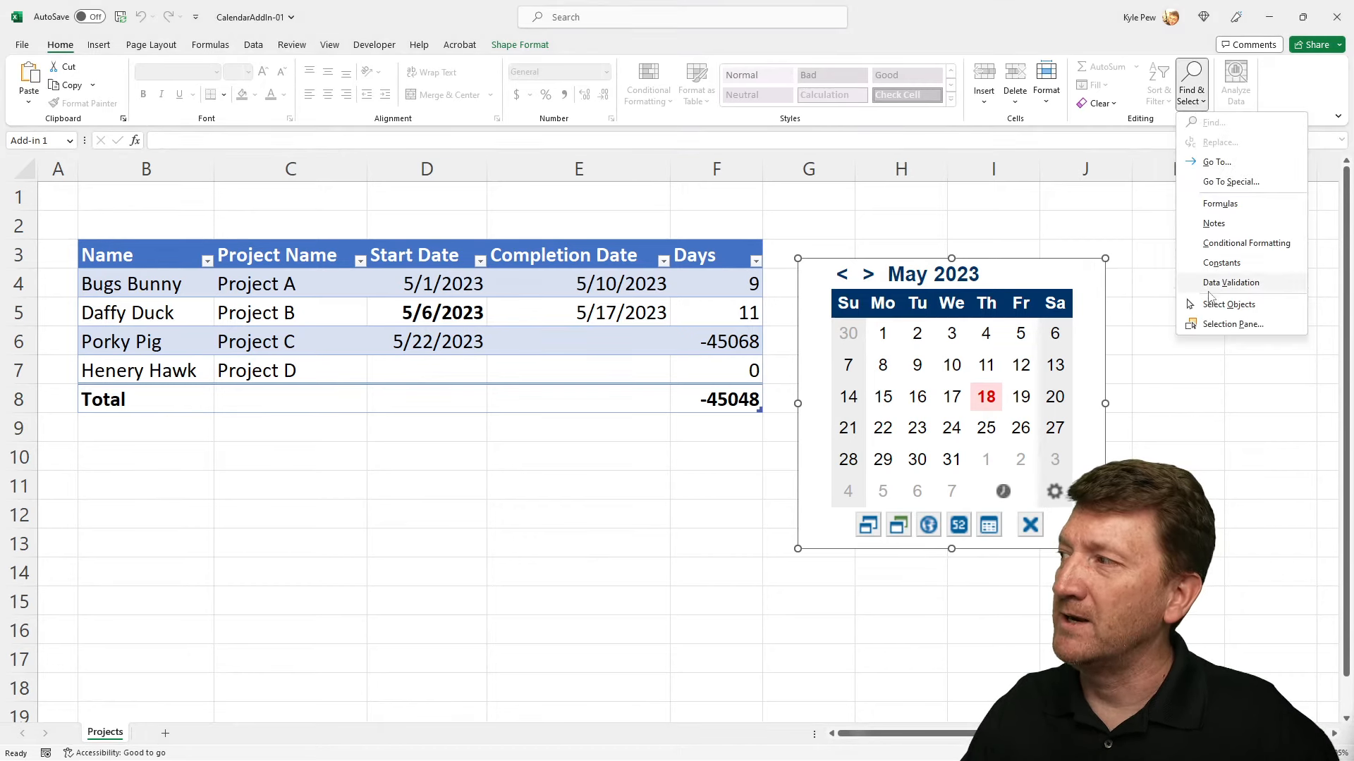
pyautogui.moveTo(1232, 324)
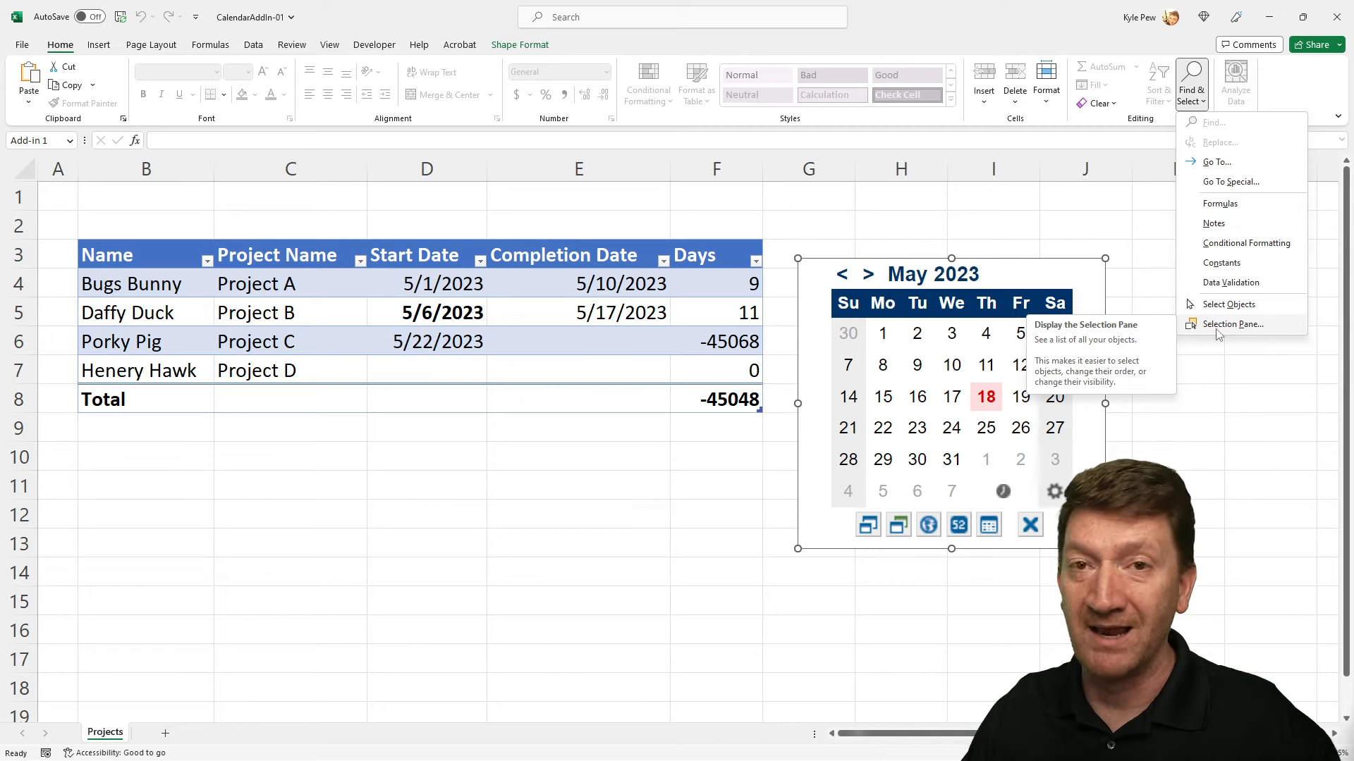
pyautogui.click(1233, 325)
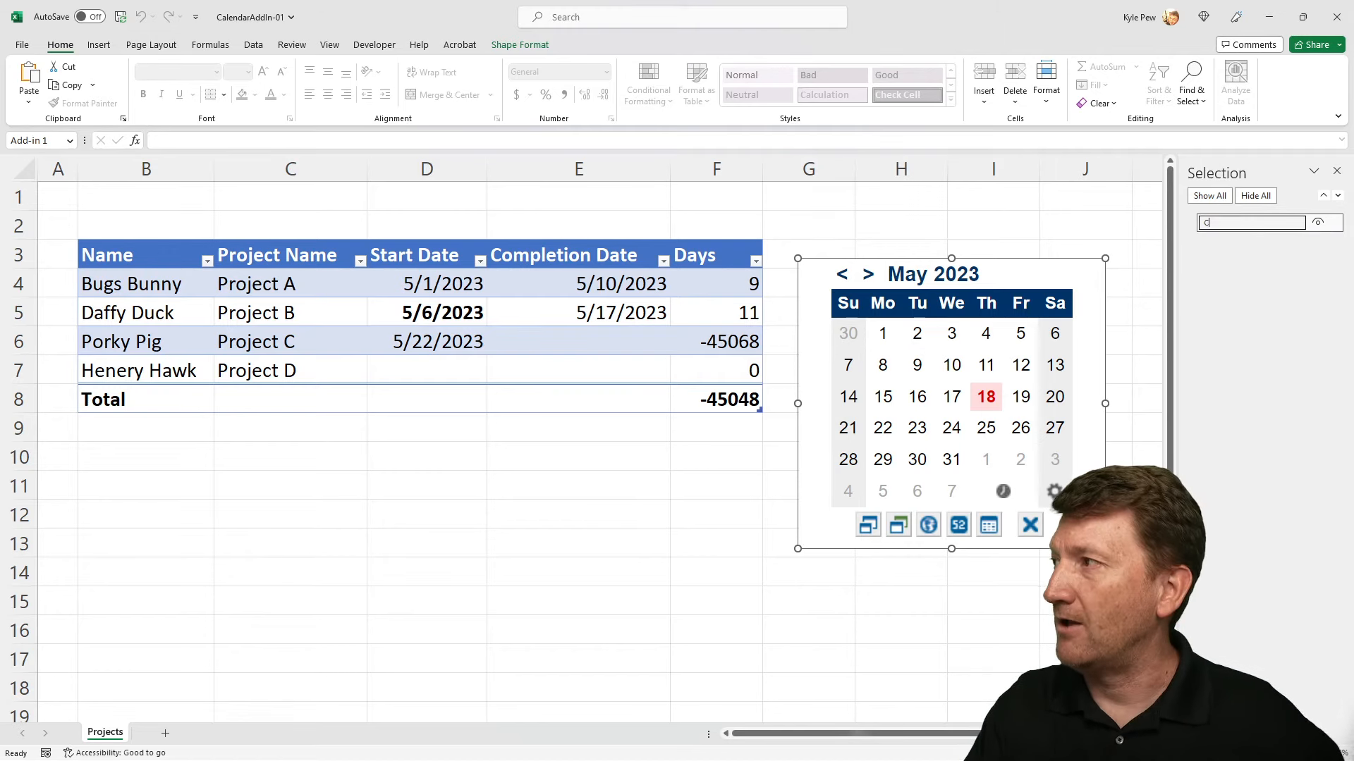
pyautogui.write('Calendaa')
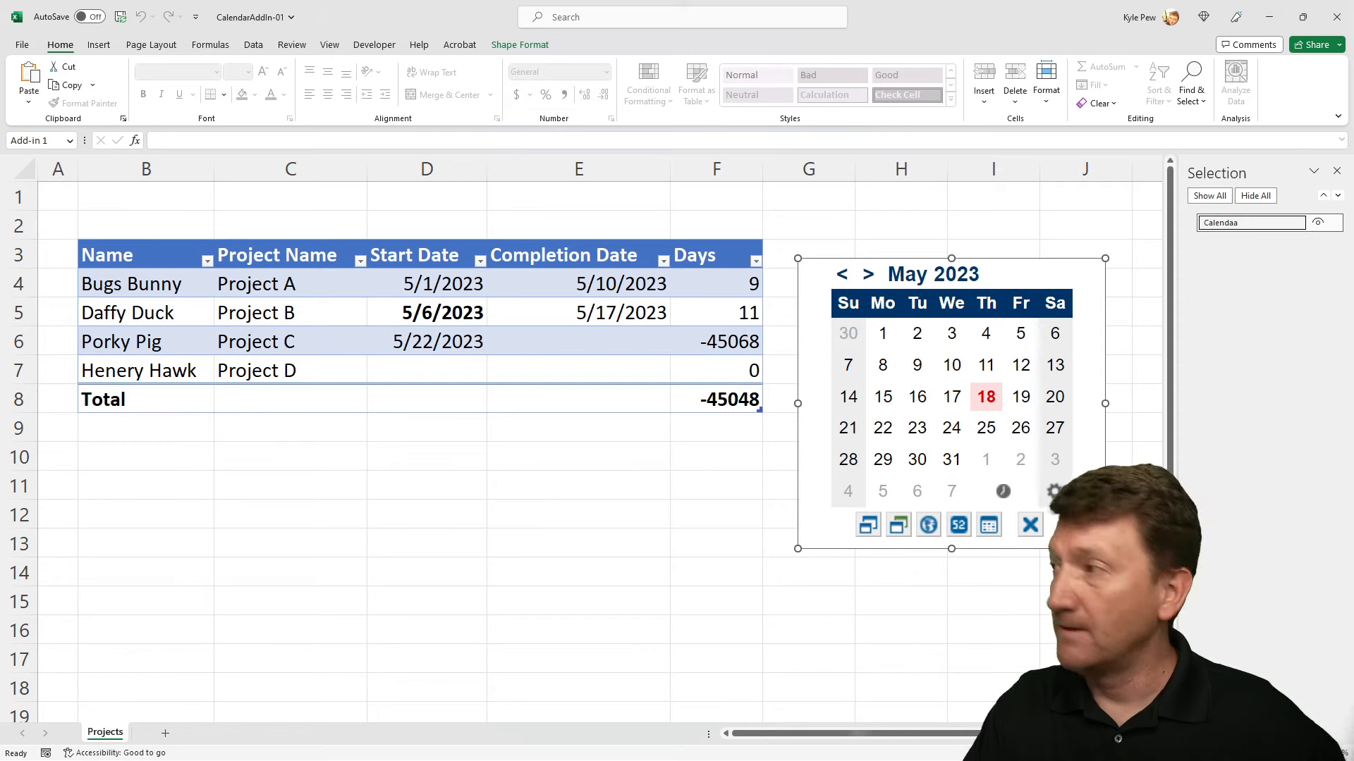
pyautogui.write('Calendar')
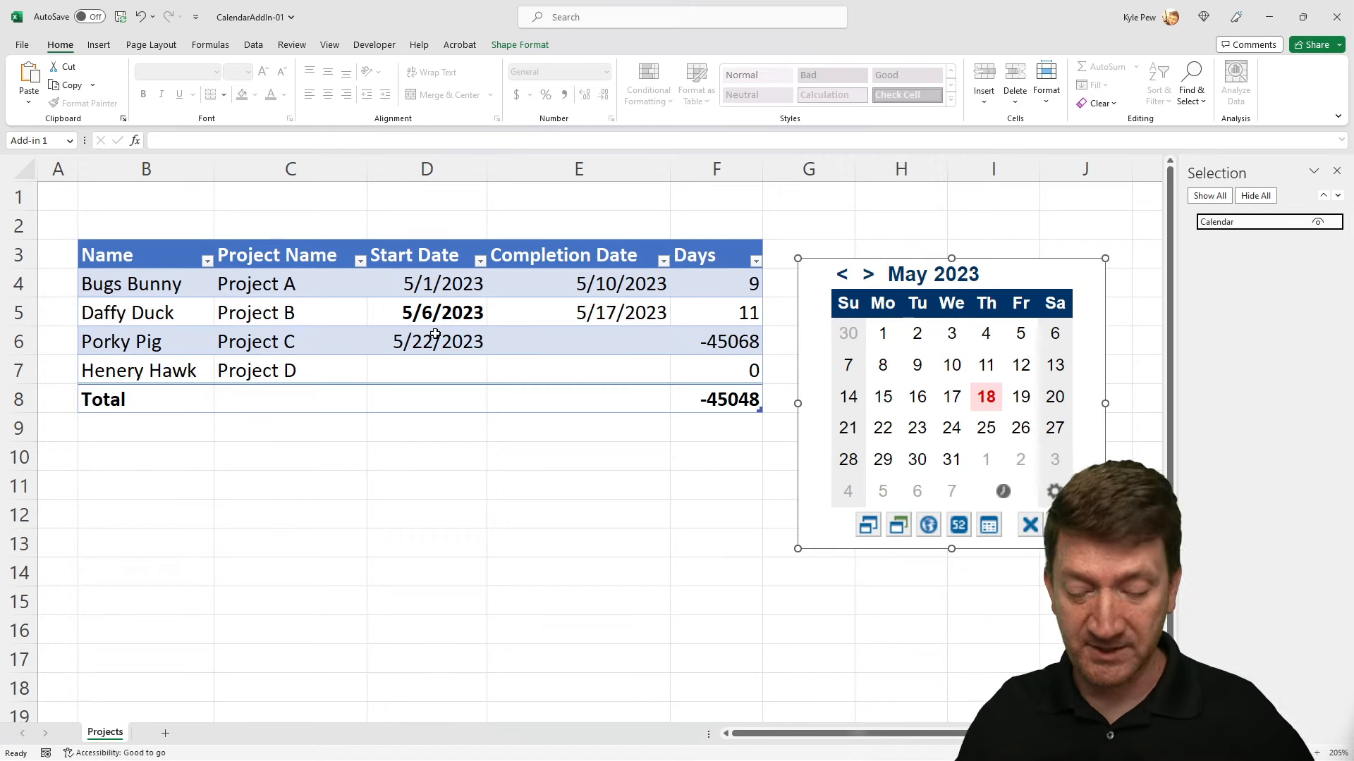
# Step: Launch the VBA editor with Alt+F11 and show the Projects sheet's code window
pyautogui.press('alt')
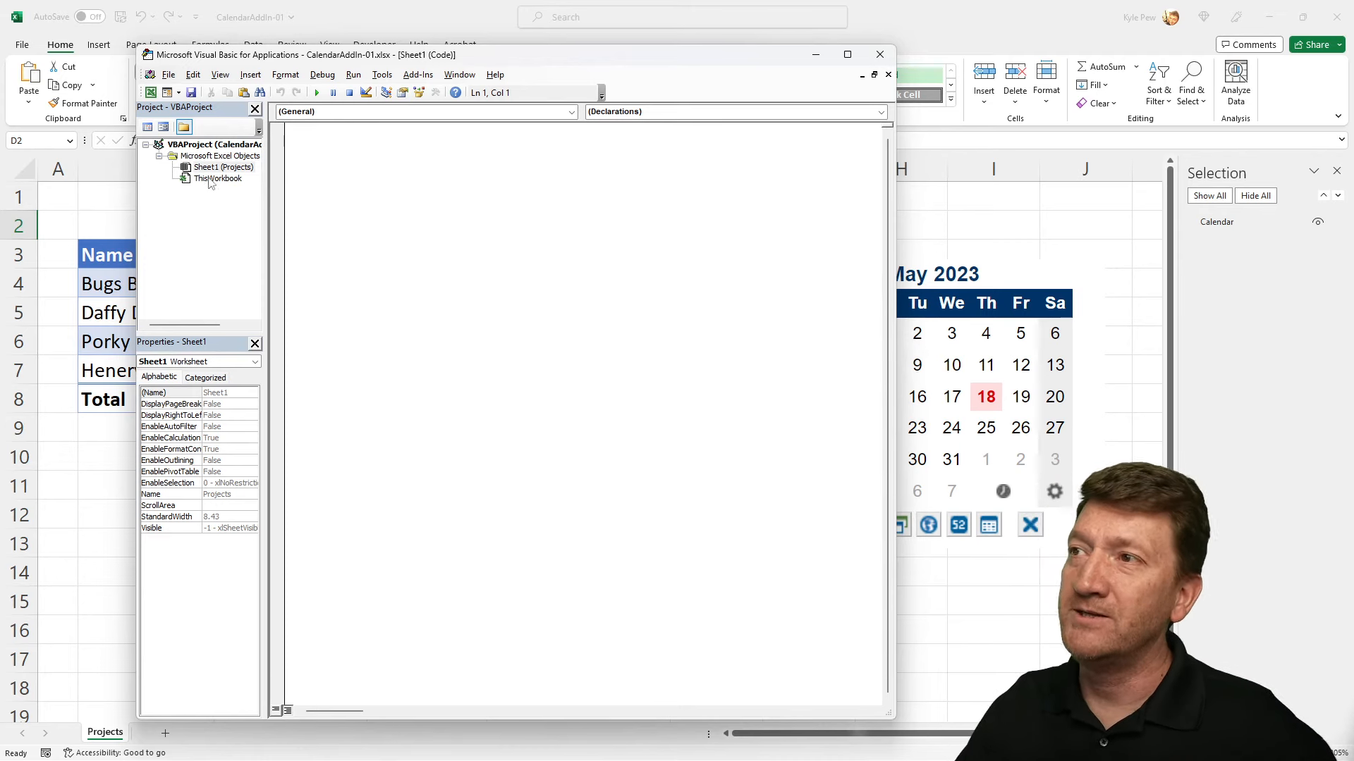
pyautogui.click(223, 167)
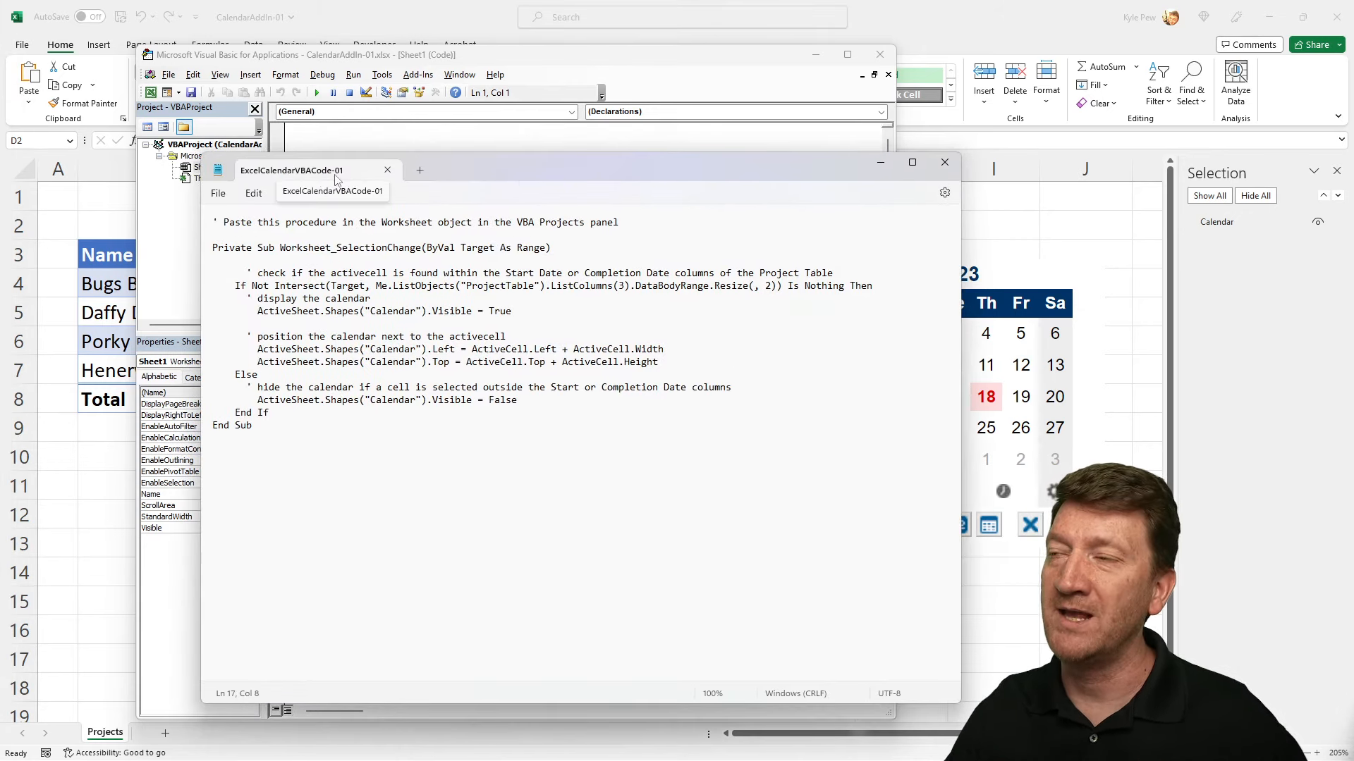
# Step: Select the whole Worksheet_SelectionChange procedure text in Notepad
pyautogui.press('ctrl+a')
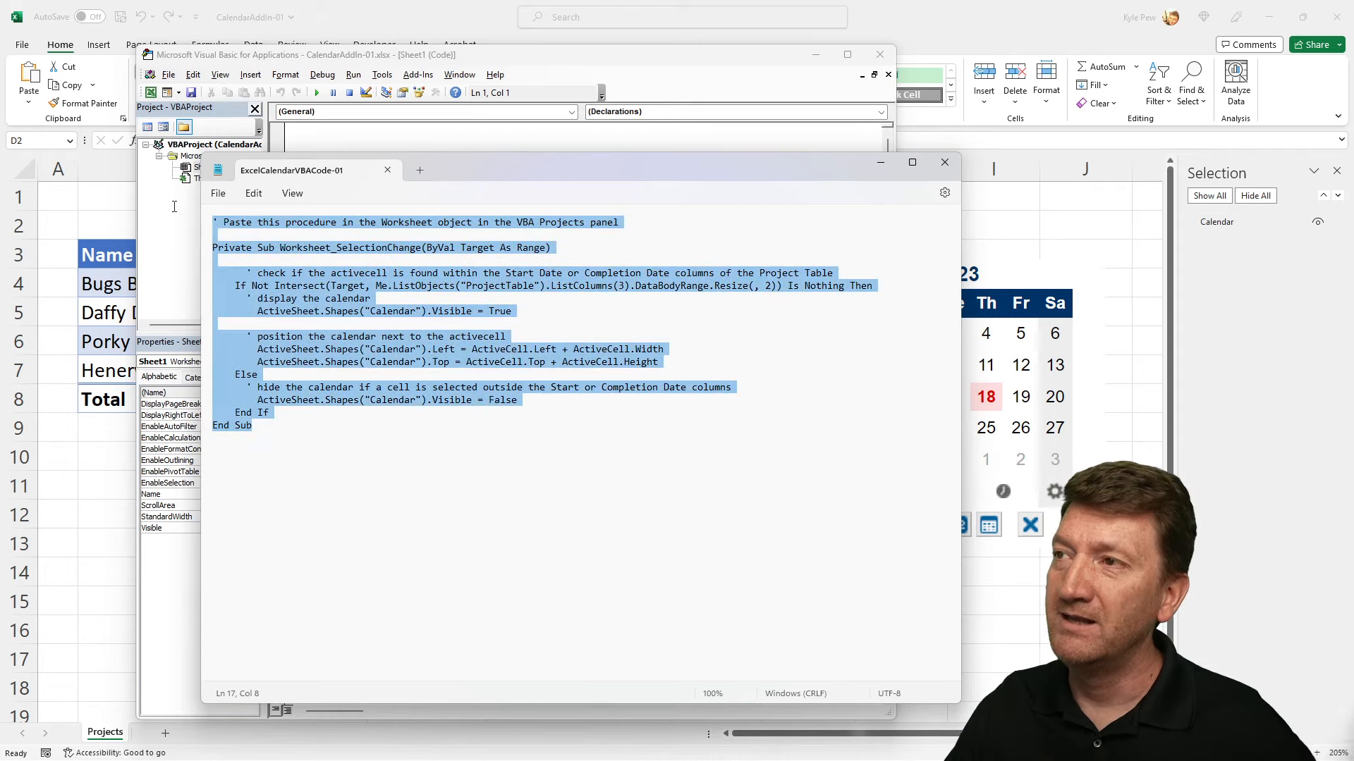
pyautogui.moveTo(473, 170)
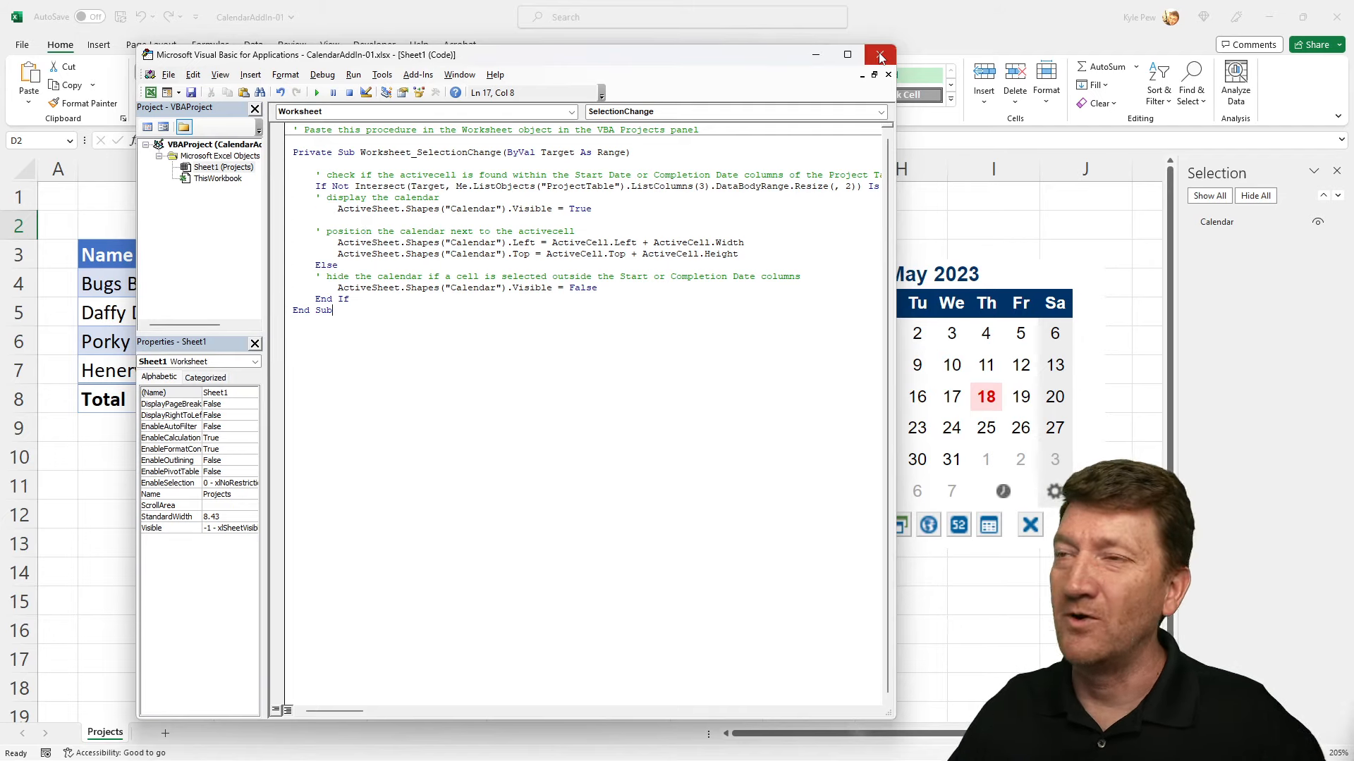
# Step: Close the VBA editor after pasting the SelectionChange code into the Projects module
pyautogui.click(880, 55)
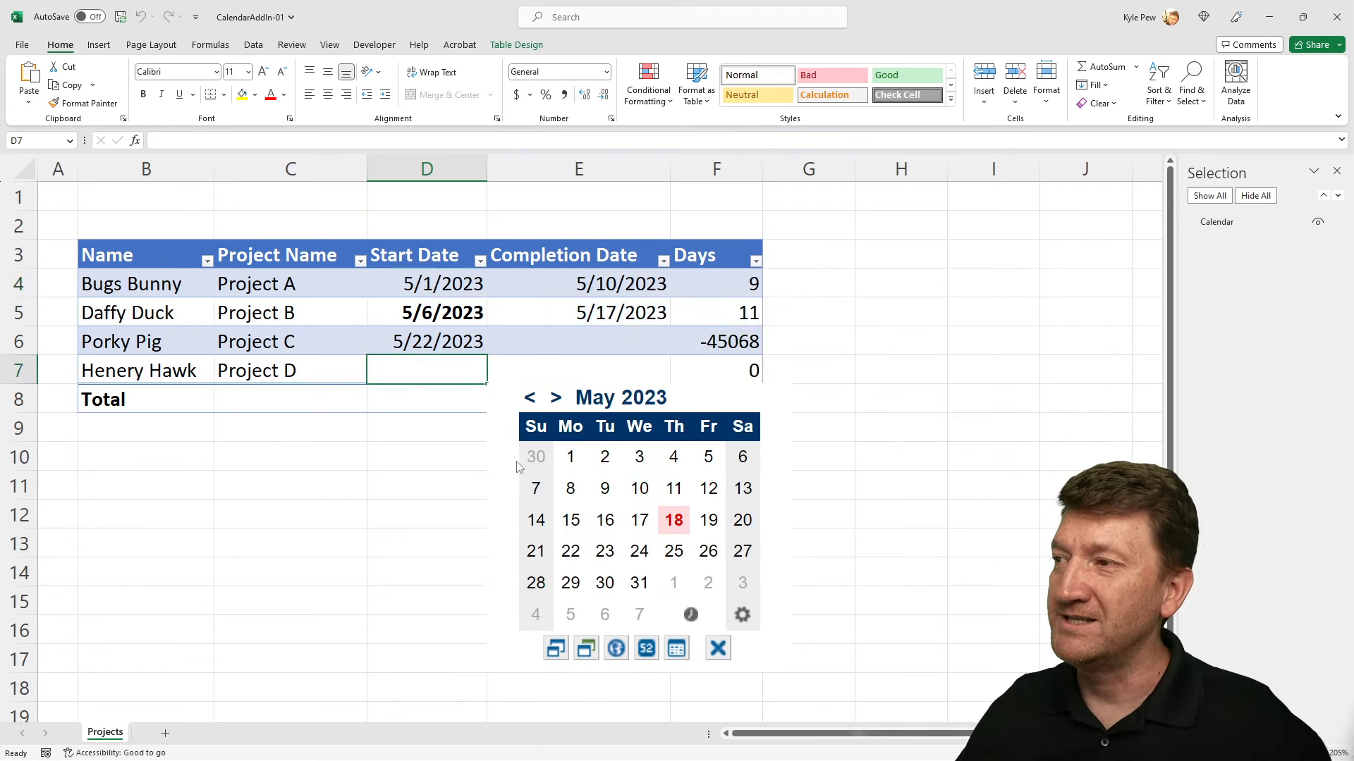
# Step: Verify the calendar shows beside Project D's date cell and hides on a project name cell
pyautogui.click(578, 341)
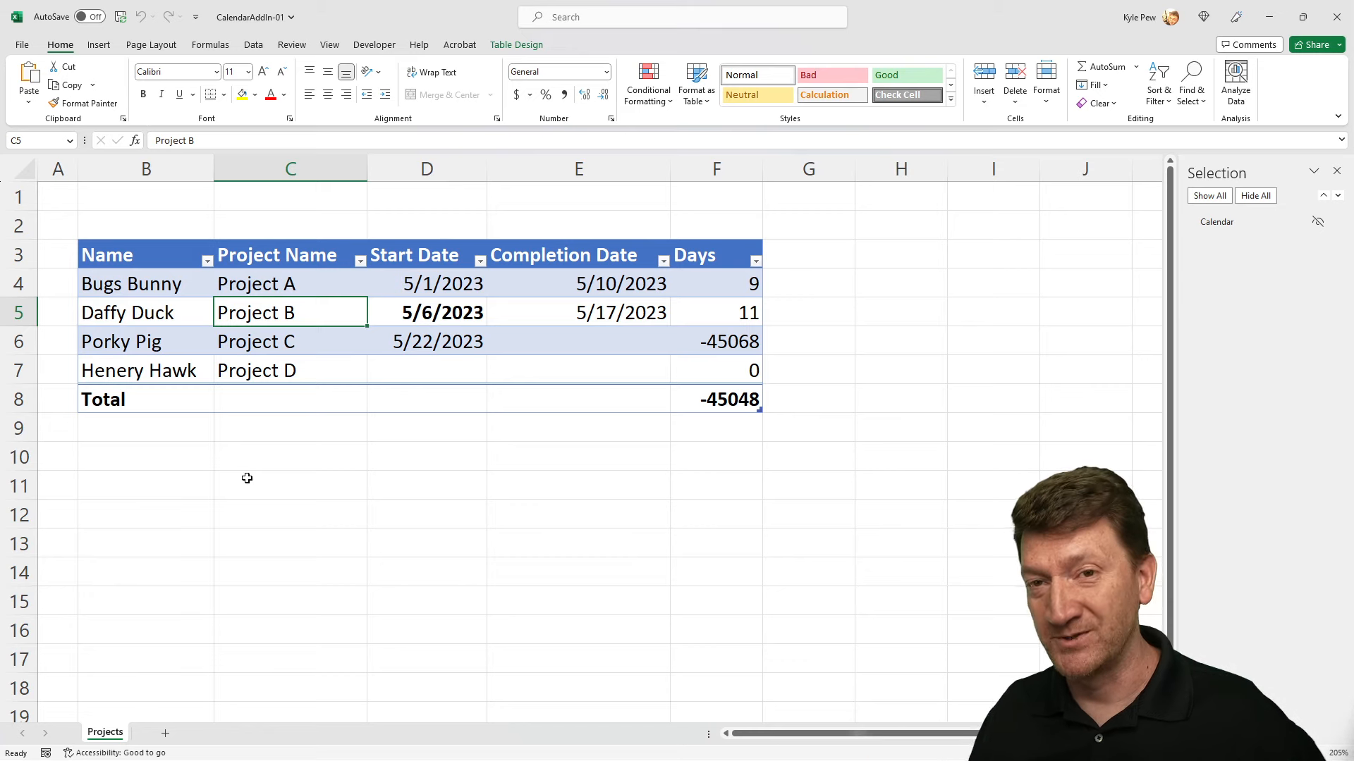
pyautogui.click(426, 283)
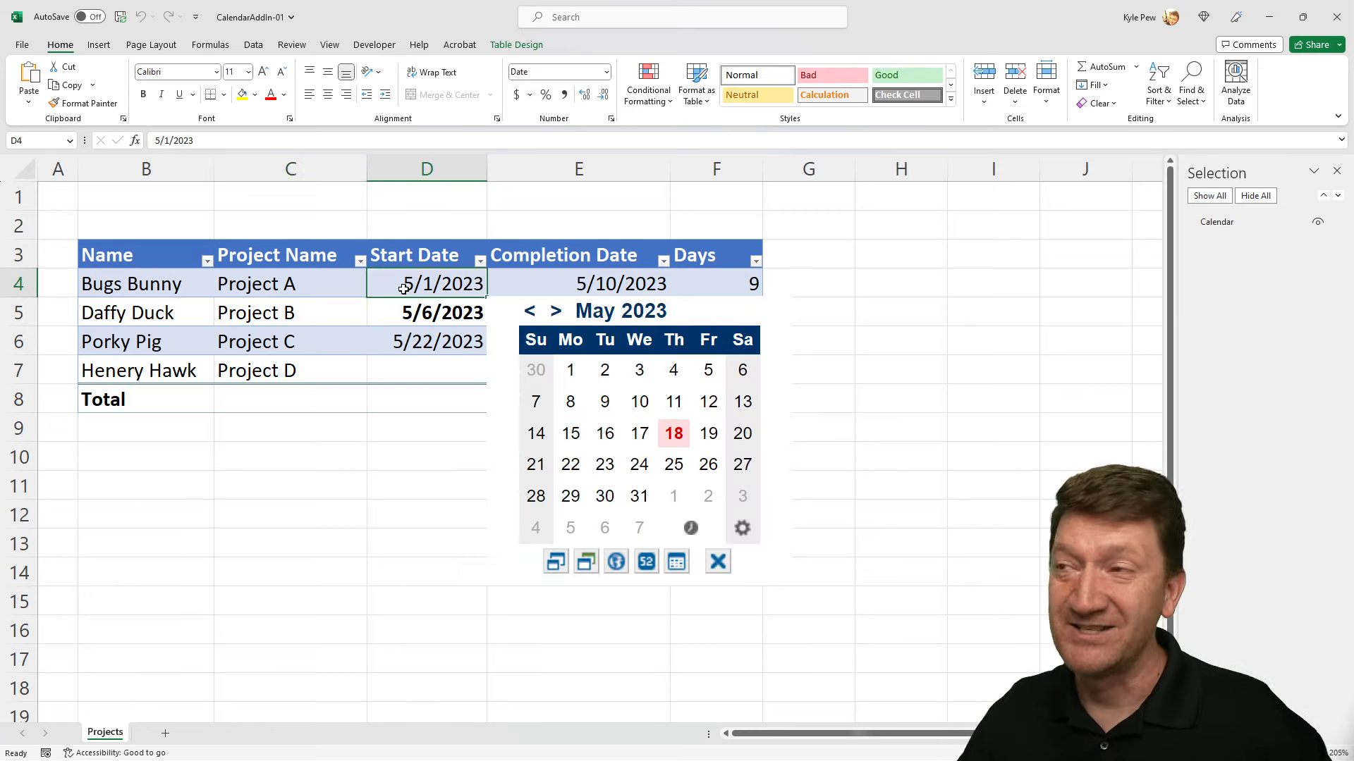
pyautogui.click(97, 44)
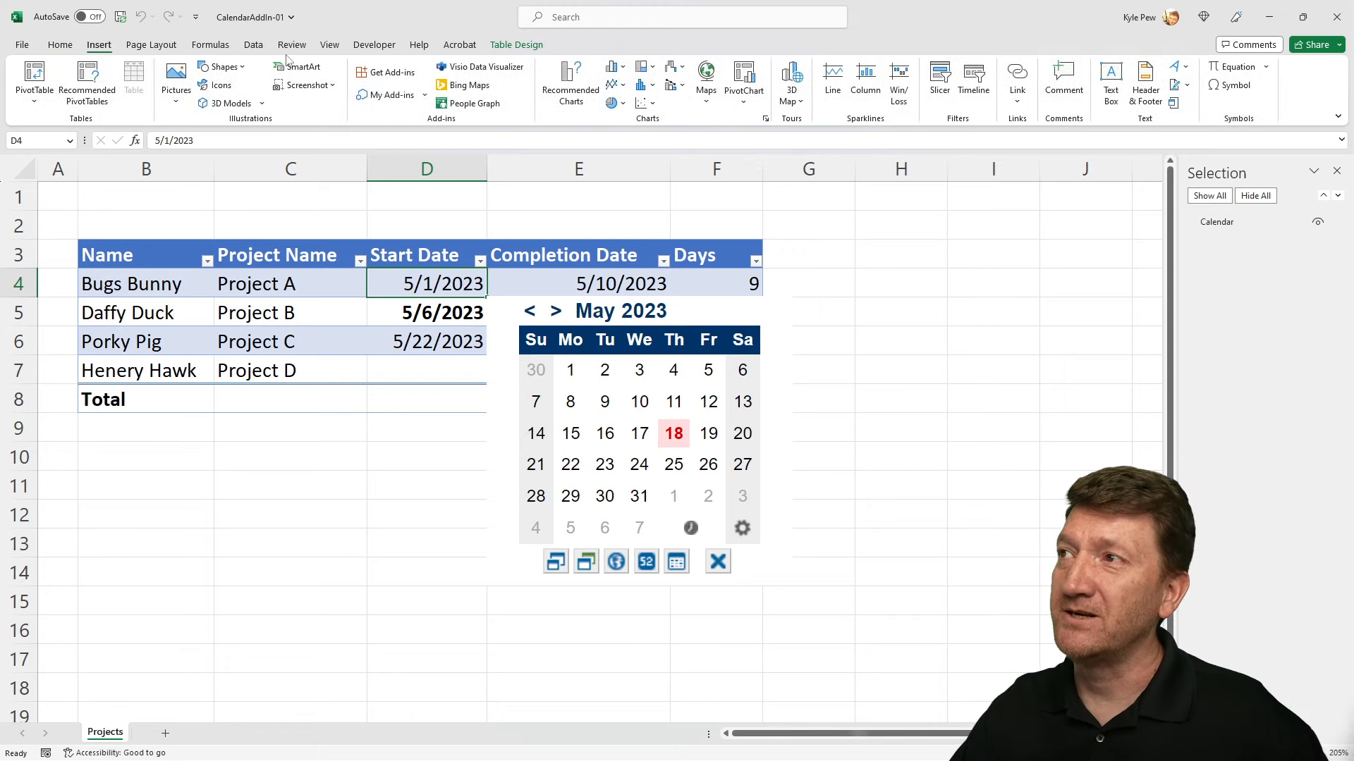